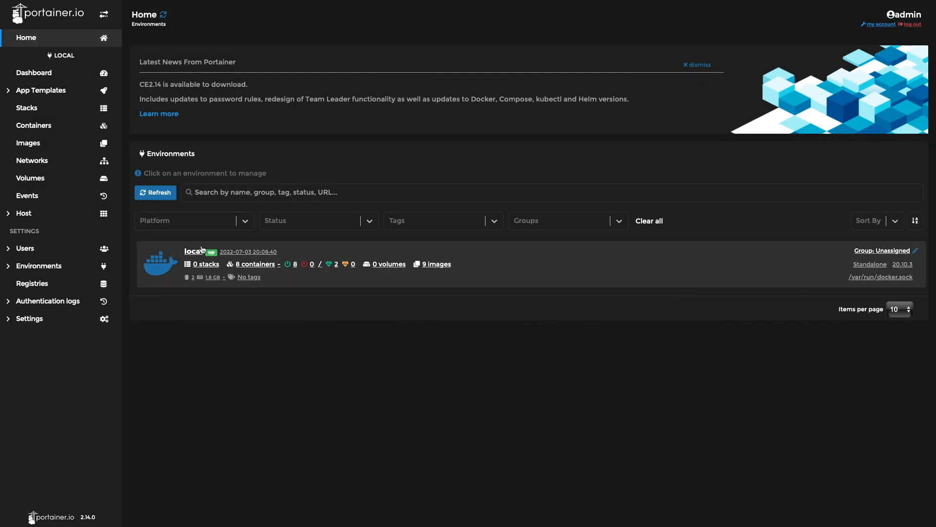
- Tour the local environment's dashboard, containers and images, then scroll through the app templates
click(194, 251)
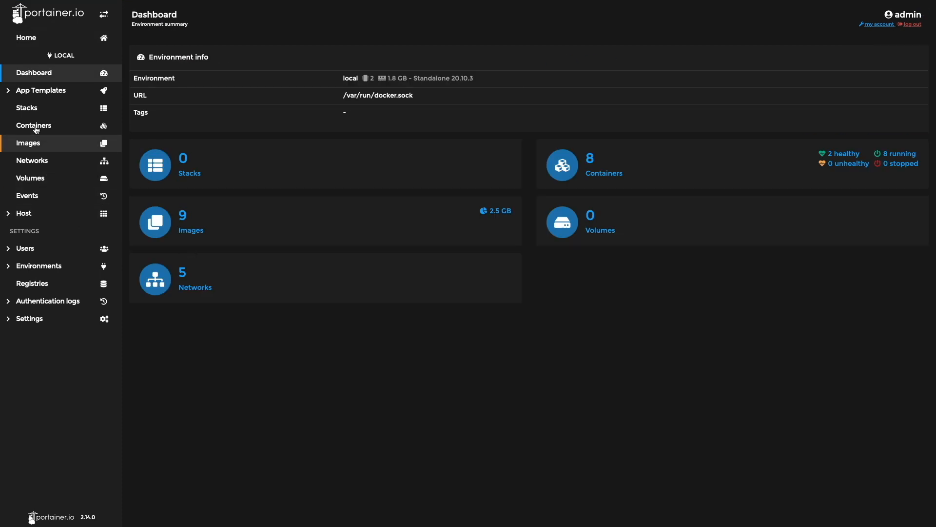
click(34, 125)
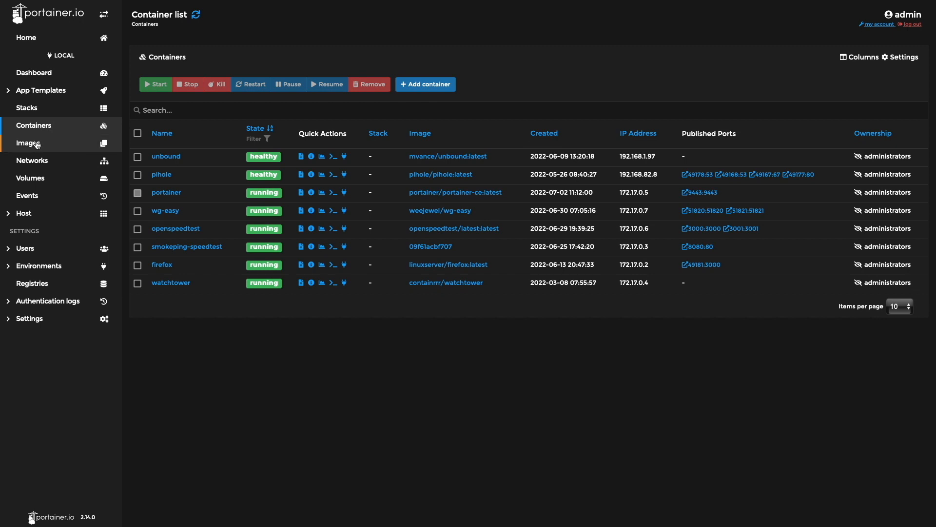
click(27, 143)
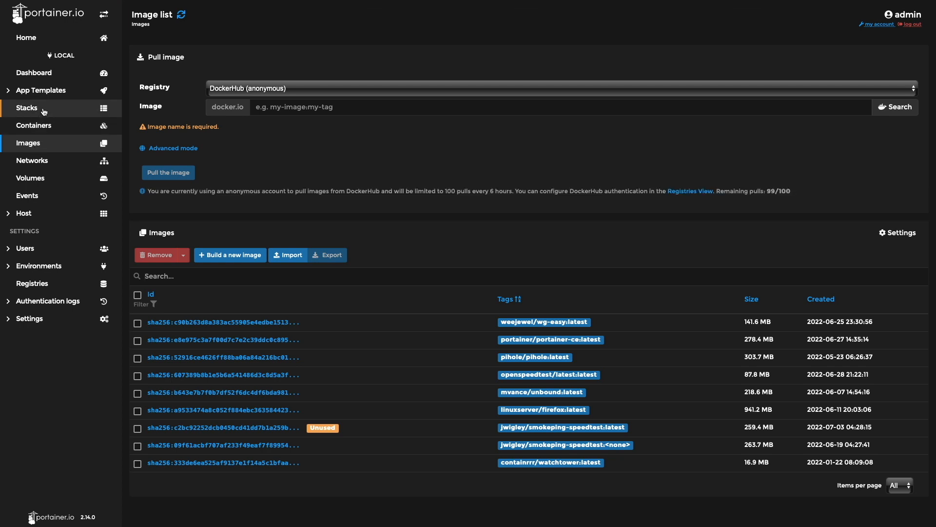
click(40, 90)
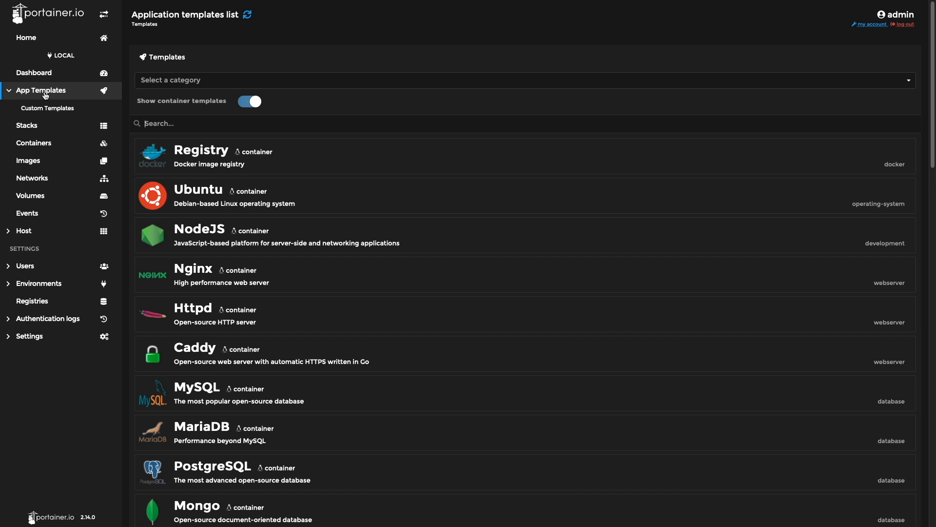
mouse_move(32, 178)
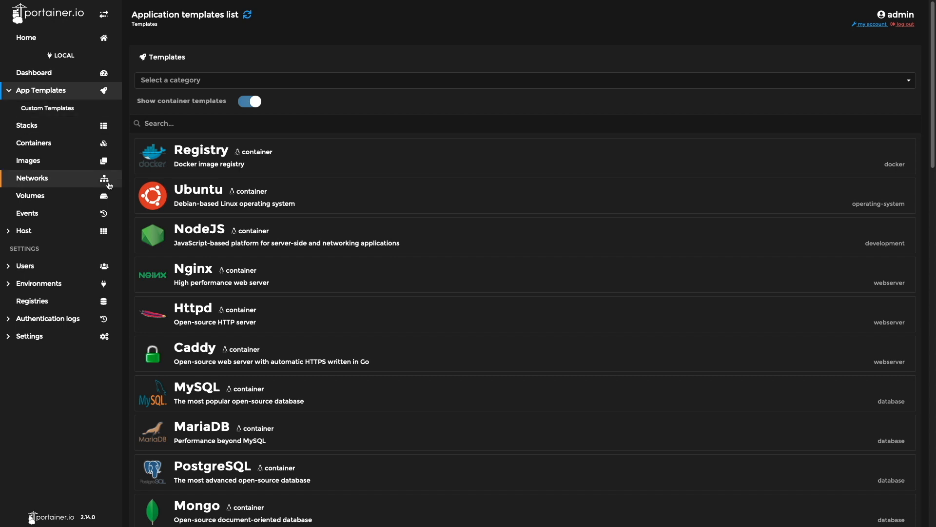
scroll(down, 3)
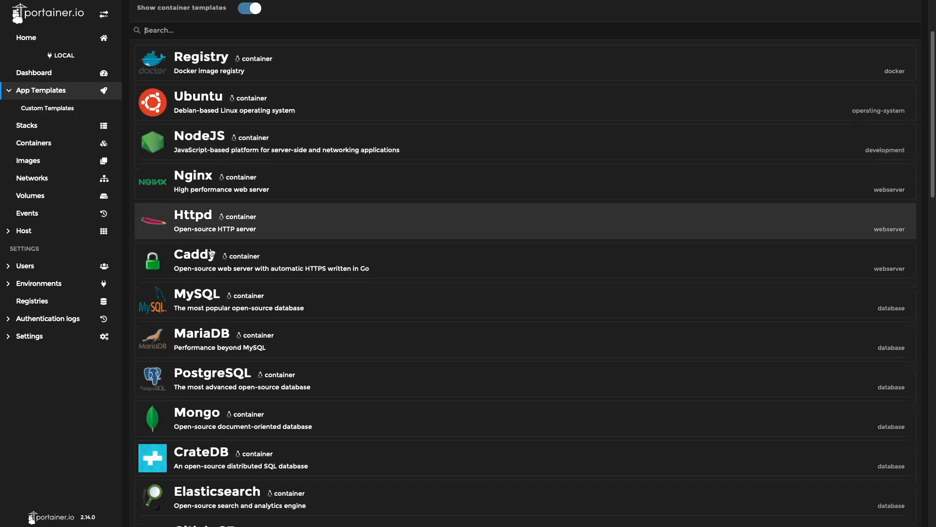
scroll(down, 3)
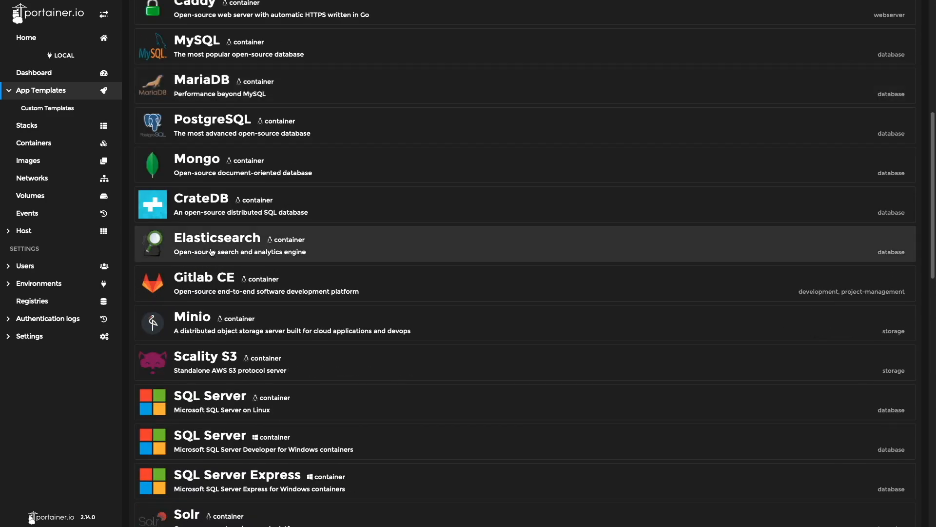
scroll(down, 3)
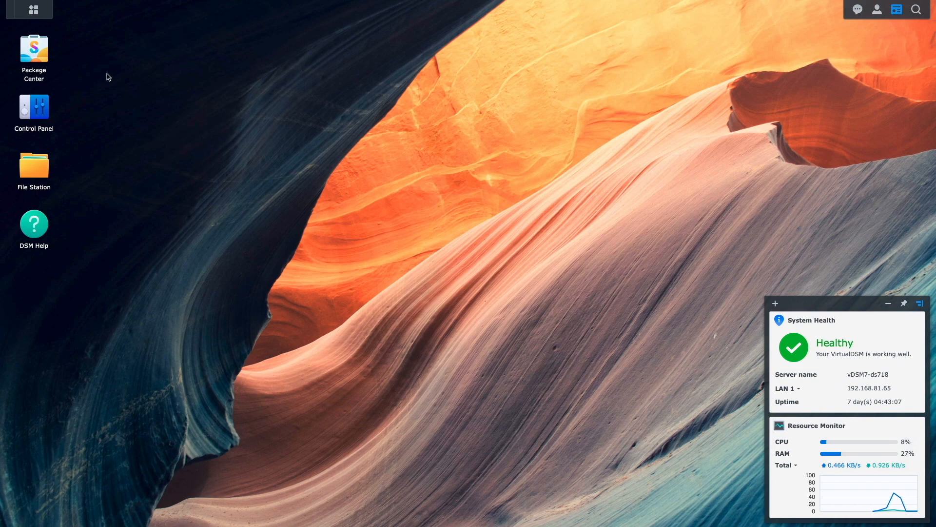
- Search Package Center for docker, start installing the Docker package, and close it
double_click(33, 47)
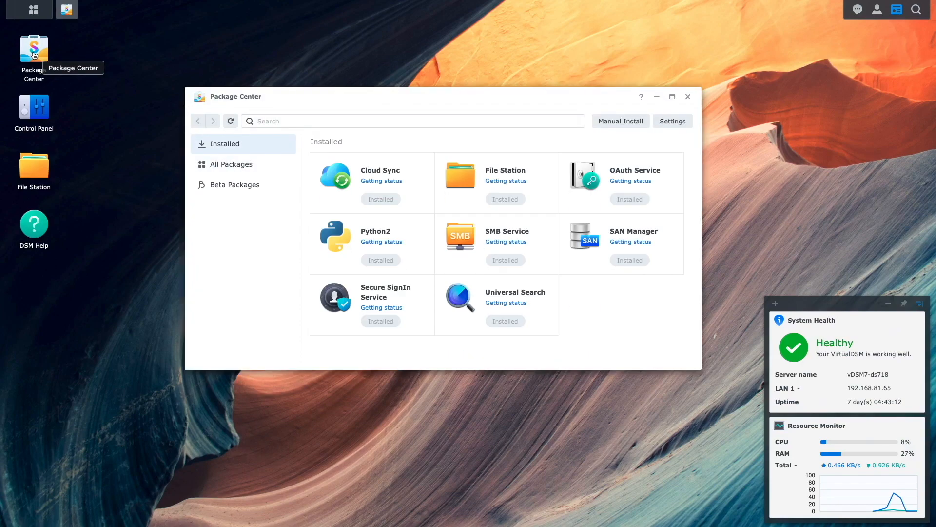
text(docker)
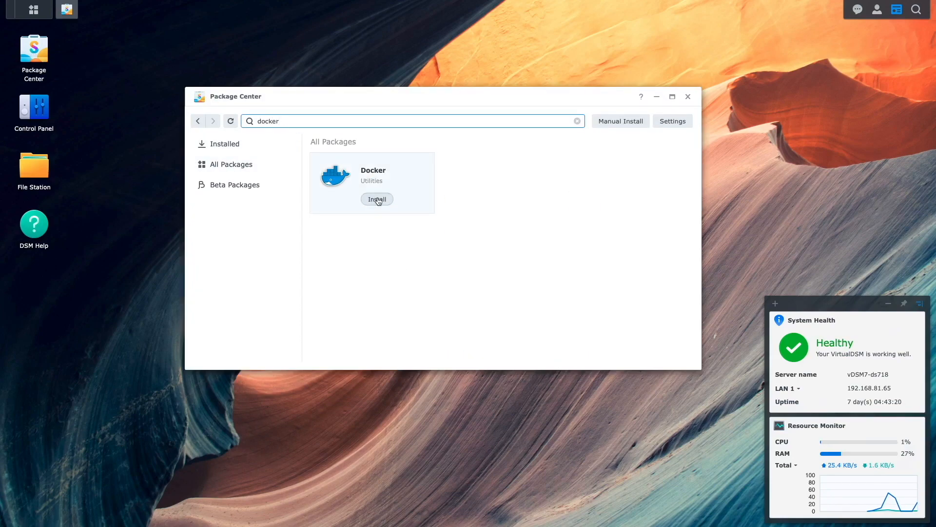
click(377, 199)
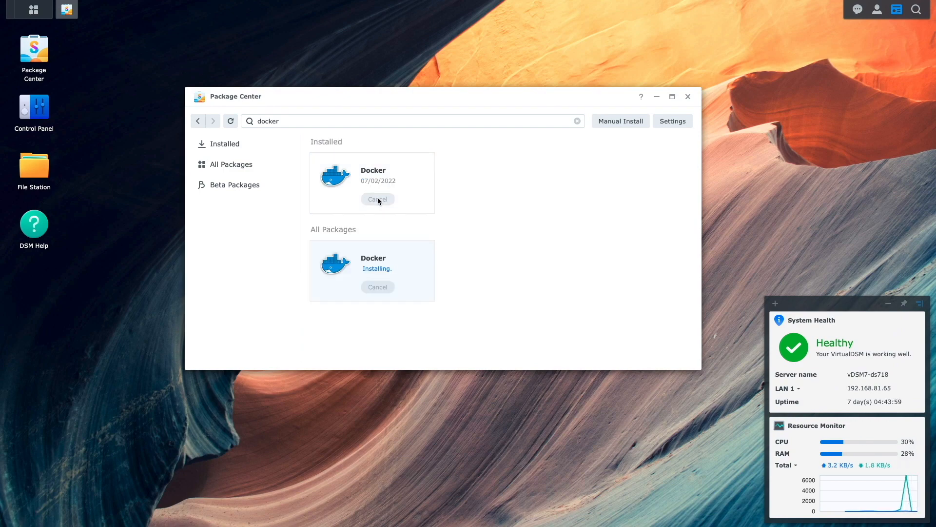
click(687, 96)
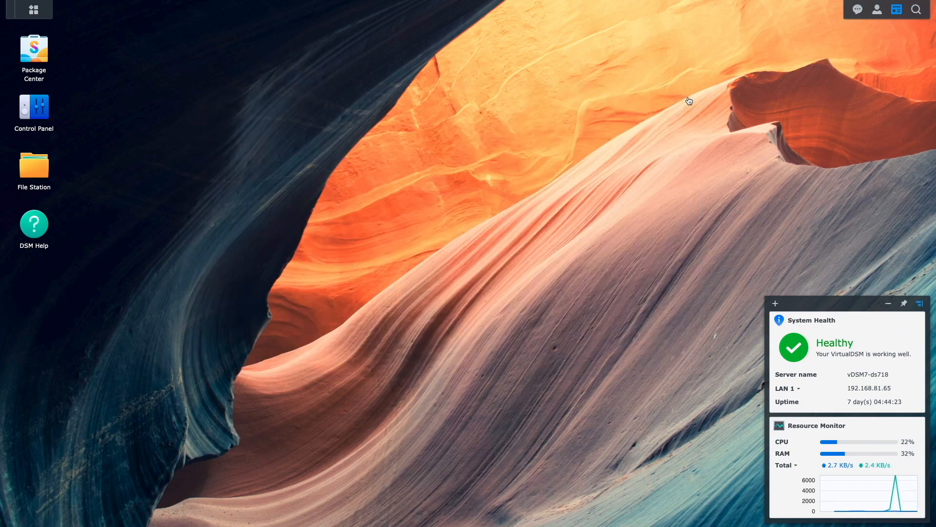
- Create a folder named portainer-ce inside the docker share using File Station
double_click(34, 167)
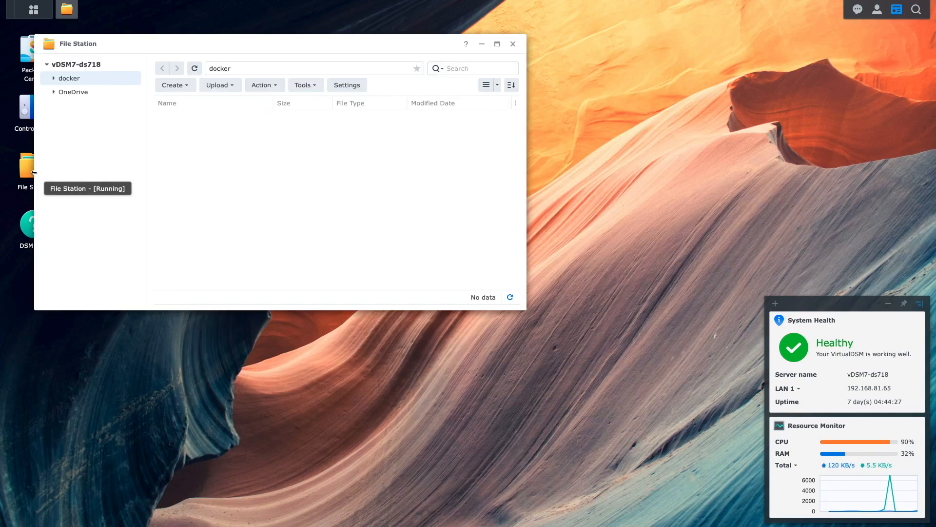
mouse_move(69, 78)
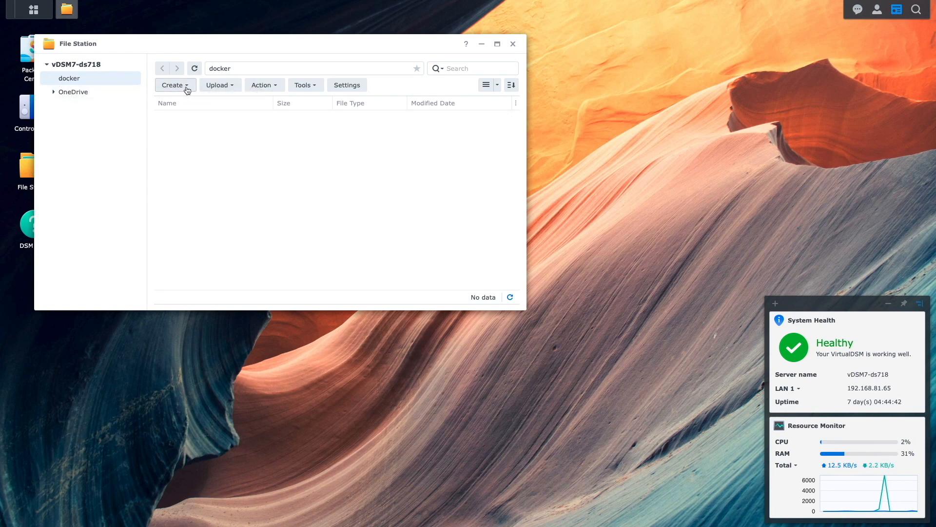
click(173, 85)
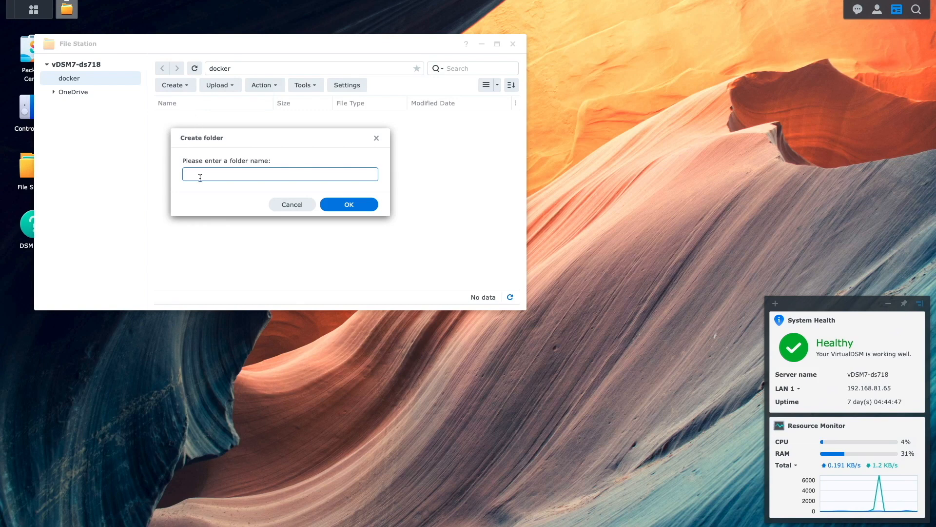
text(portainer)
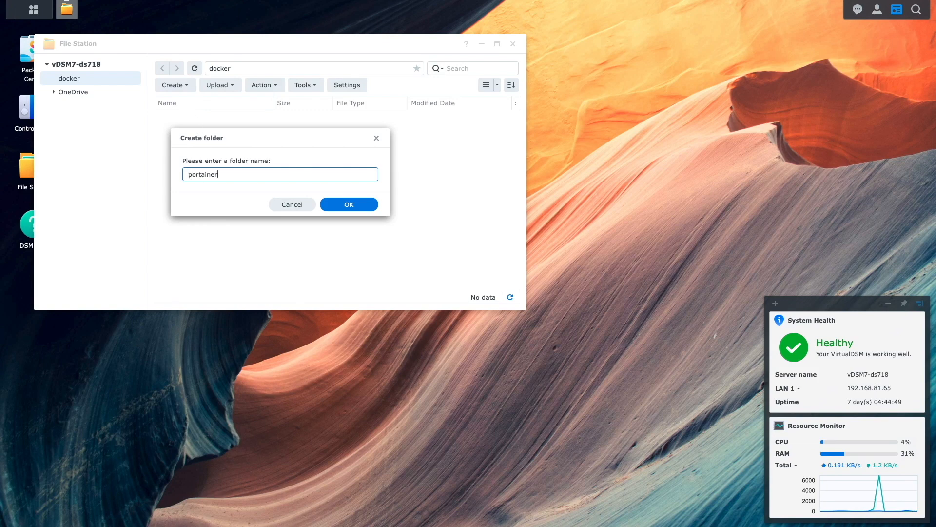
text(-ce)
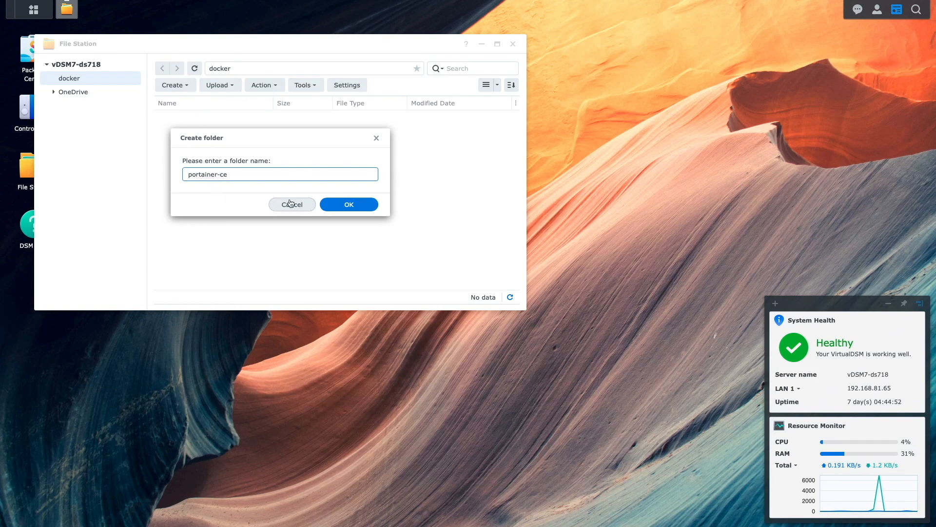
click(348, 204)
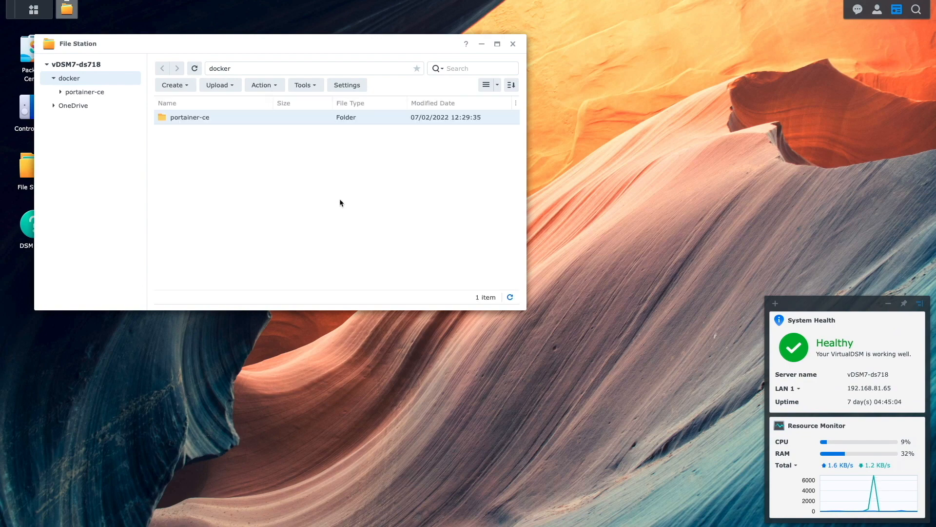
click(513, 44)
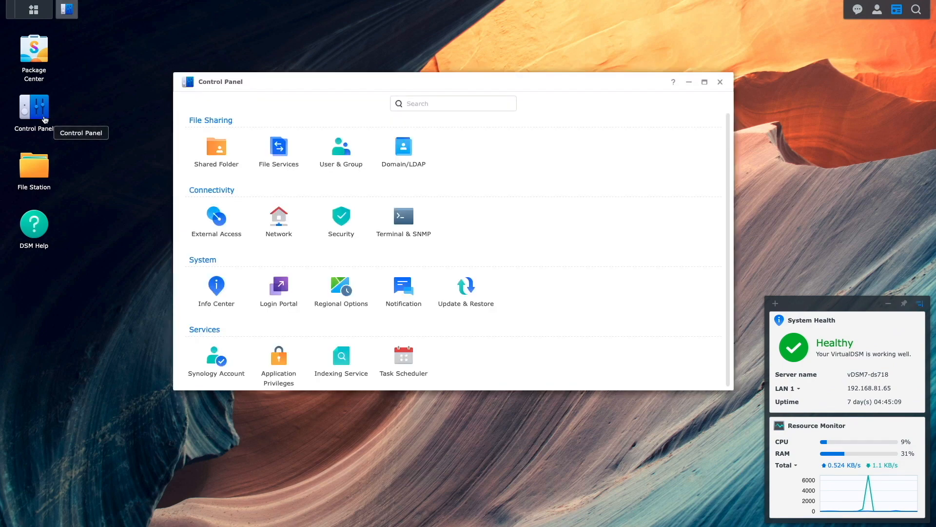
- Enable the SSH service under Terminal & SNMP, apply, and accept the warning
click(403, 216)
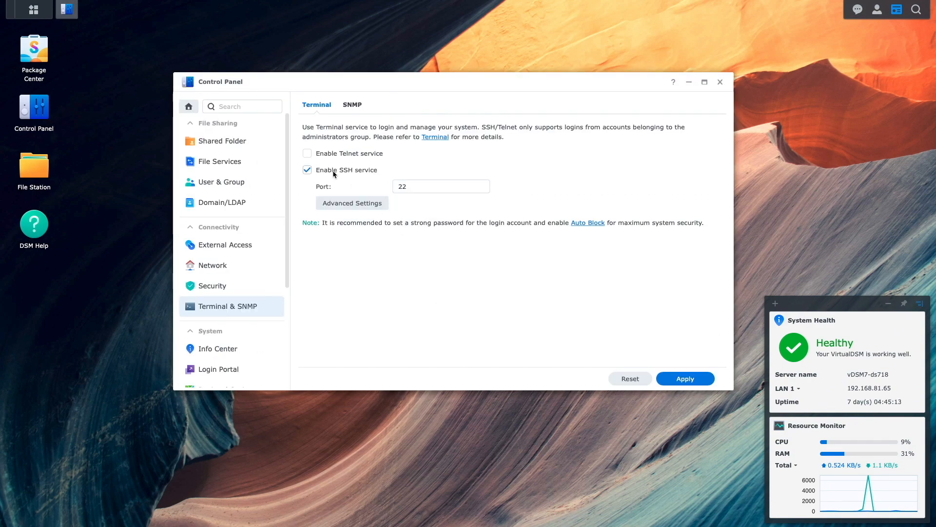
click(685, 378)
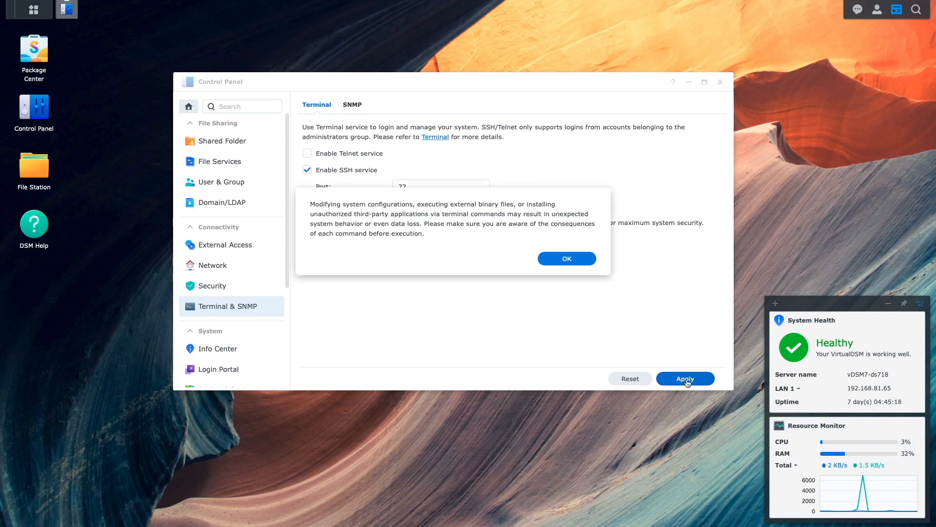
click(566, 258)
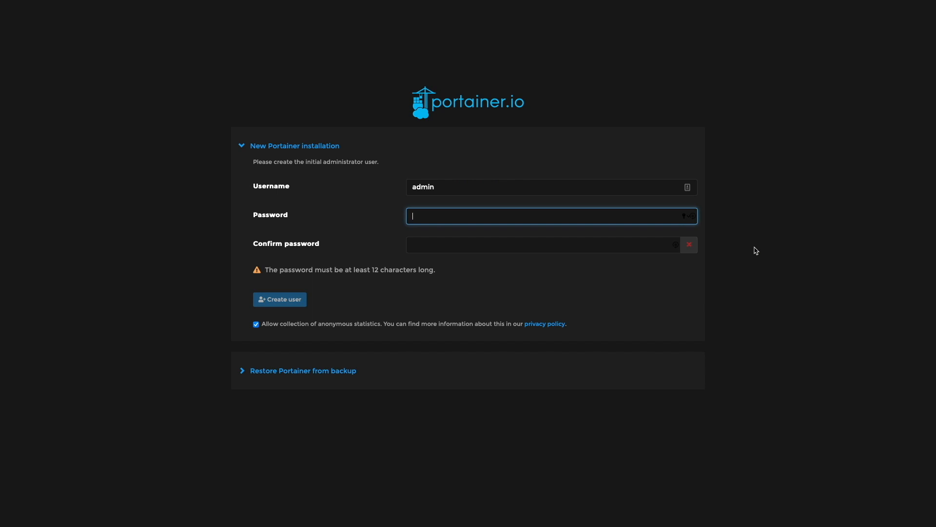
- Enter and confirm the admin password, then create the administrator user
text(•)
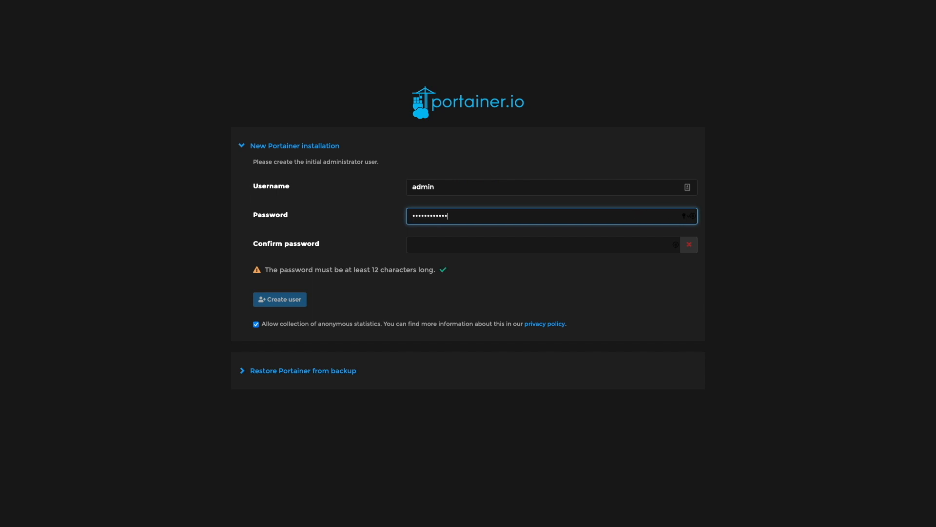
text(•••)
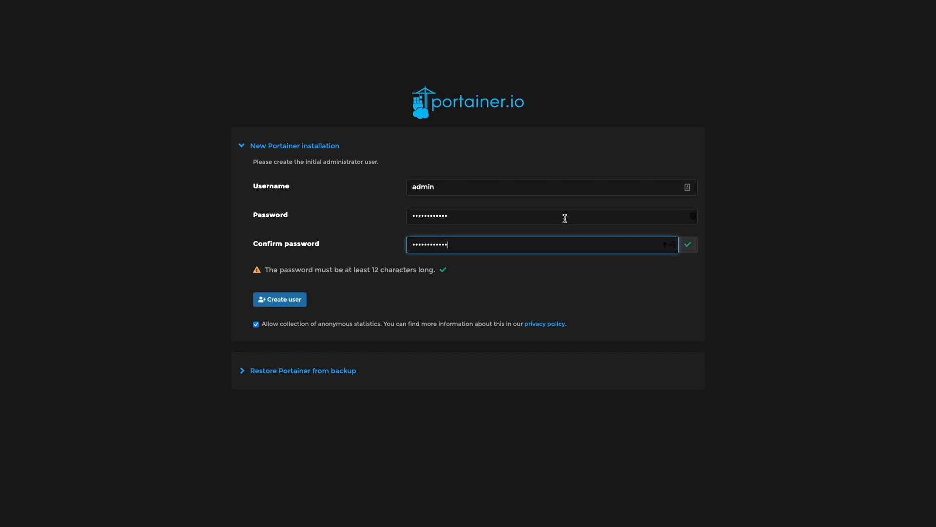
click(279, 299)
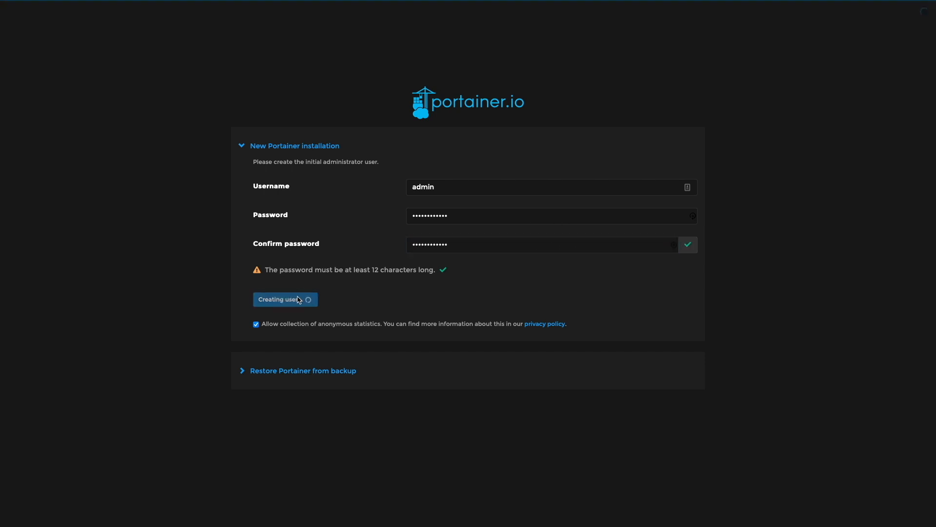
click(285, 299)
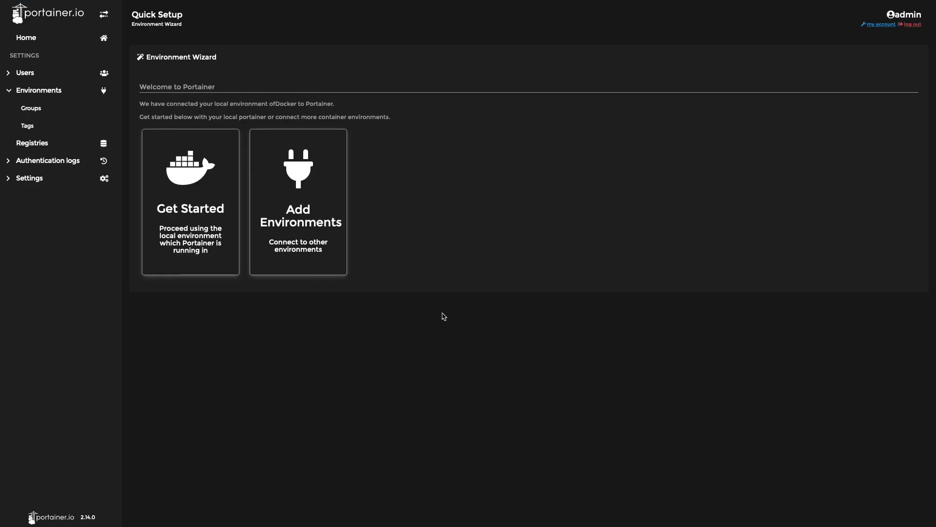
mouse_move(415, 298)
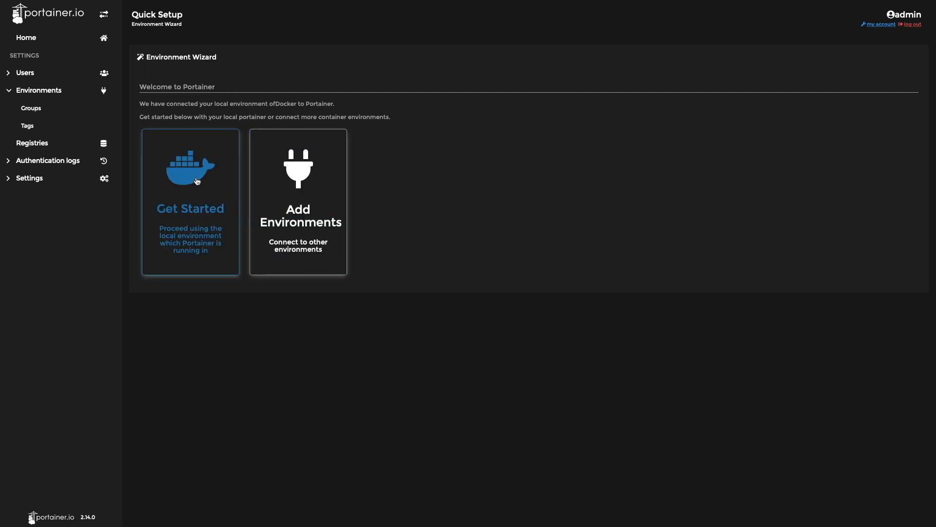
- Choose Get Started to use the local Docker environment
click(190, 202)
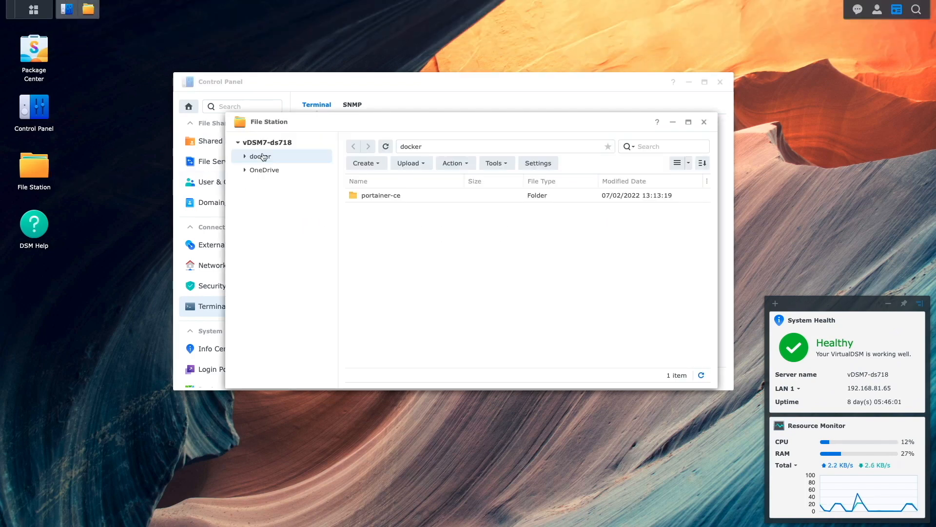
- Enter pihole as the name for a new folder in the docker share
text(pihole)
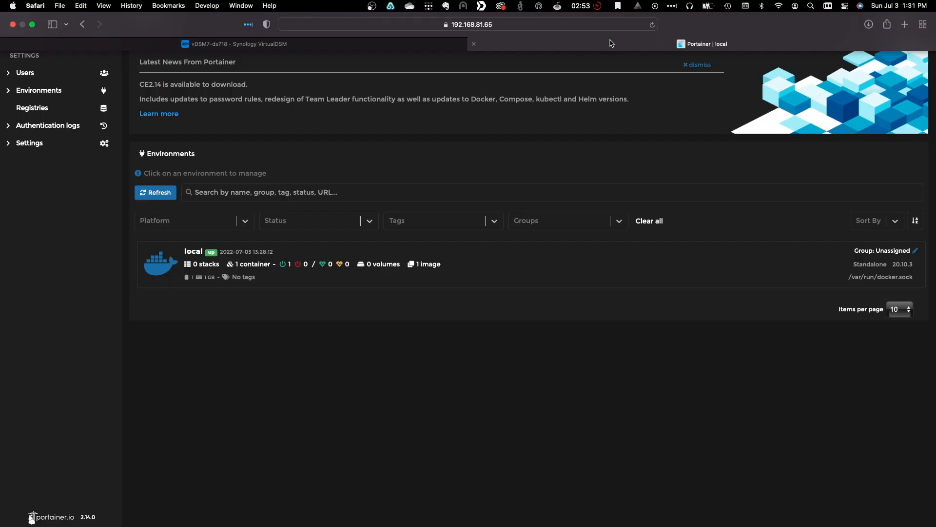
mouse_move(705, 44)
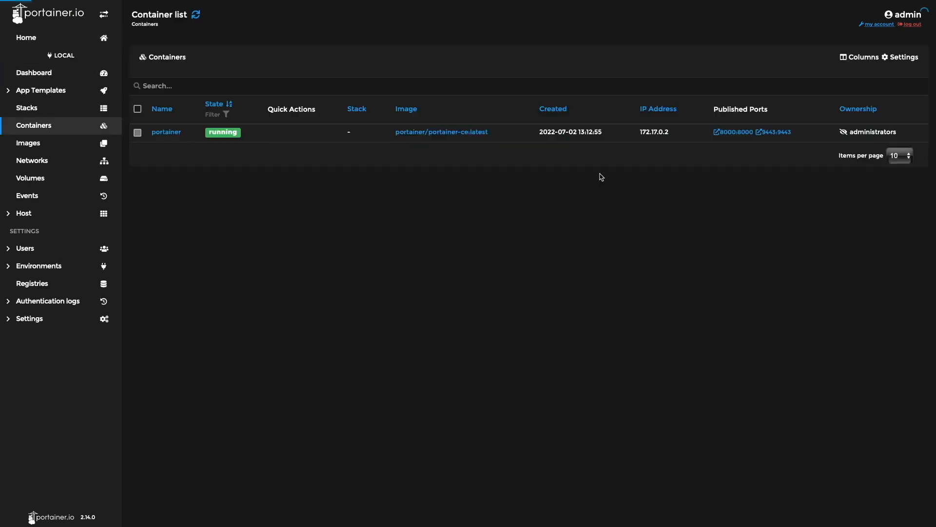
- Open the local environment's container list showing the running portainer container
click(137, 132)
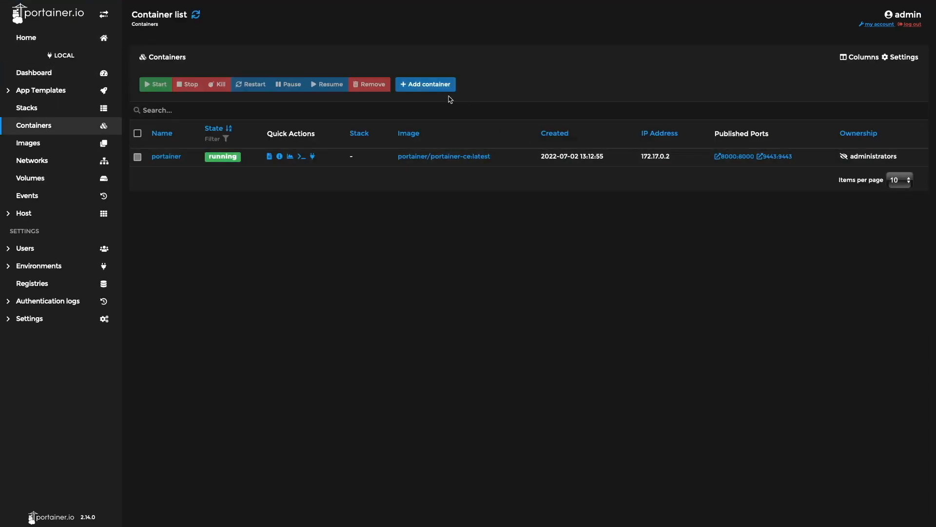
- Start a new container named pihole-nightly from pihole/pihole:nightly, mapping port 53 TCP
click(425, 83)
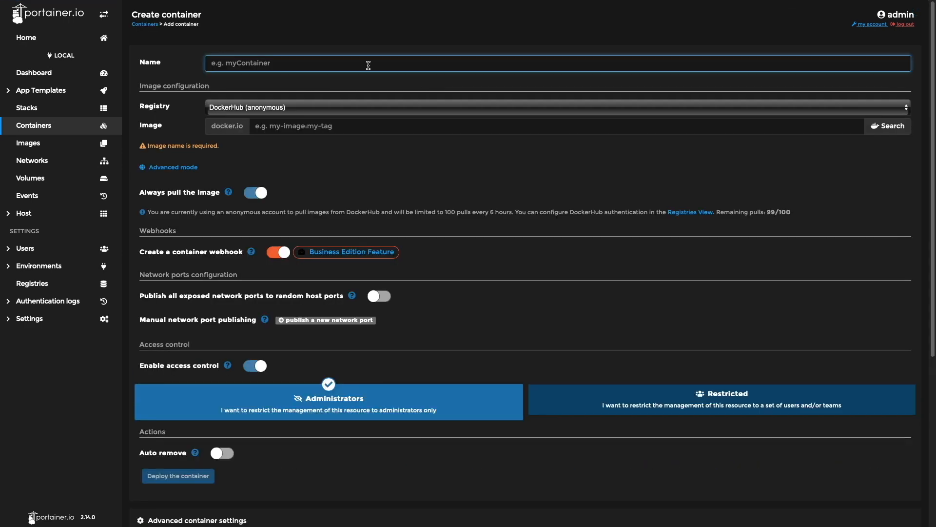
text(pihole-nightly)
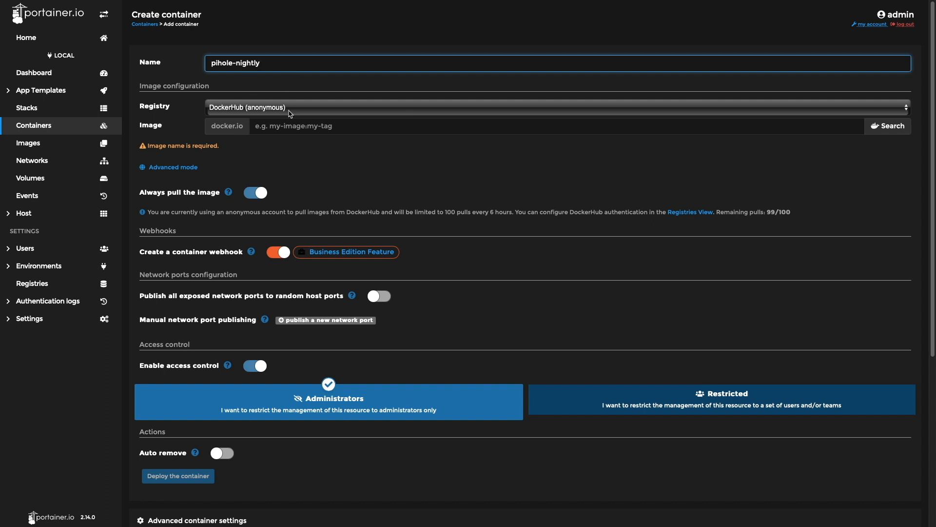
text(pihole/pihole:nightly)
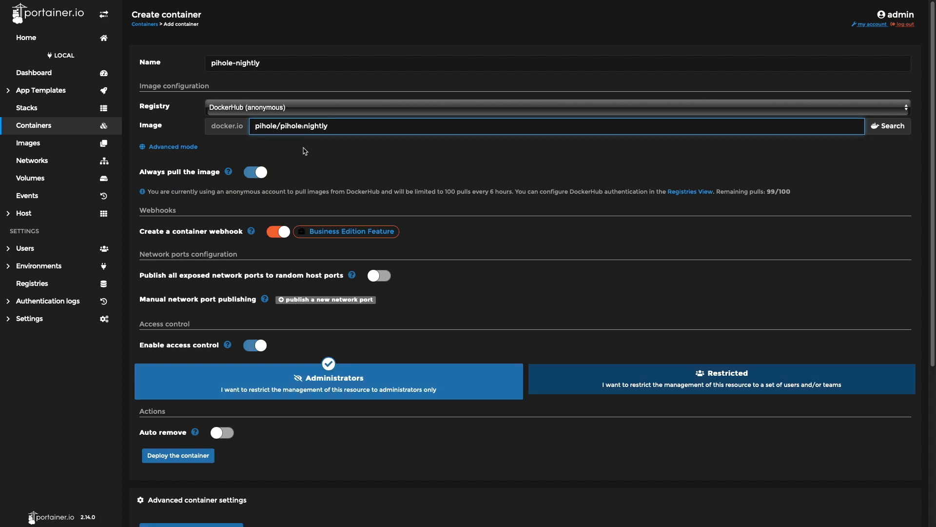
click(326, 299)
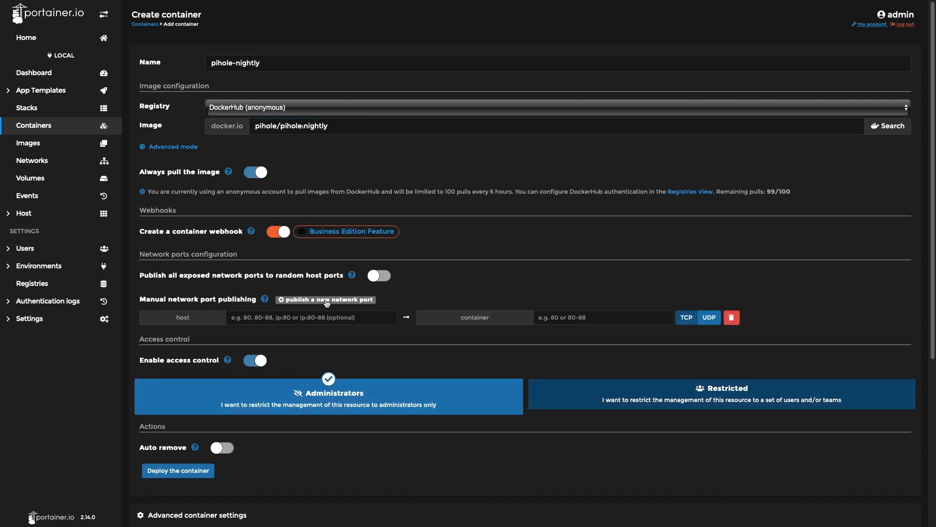
text(53)
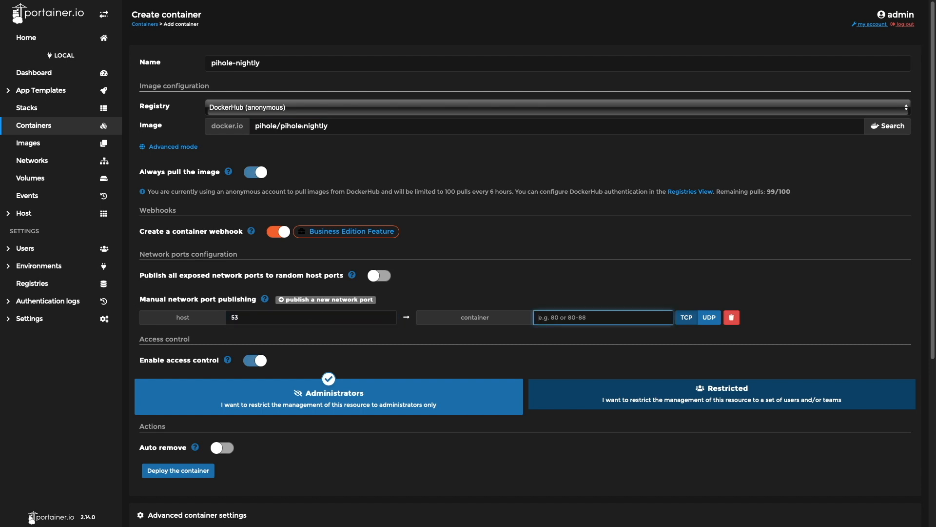
text(53)
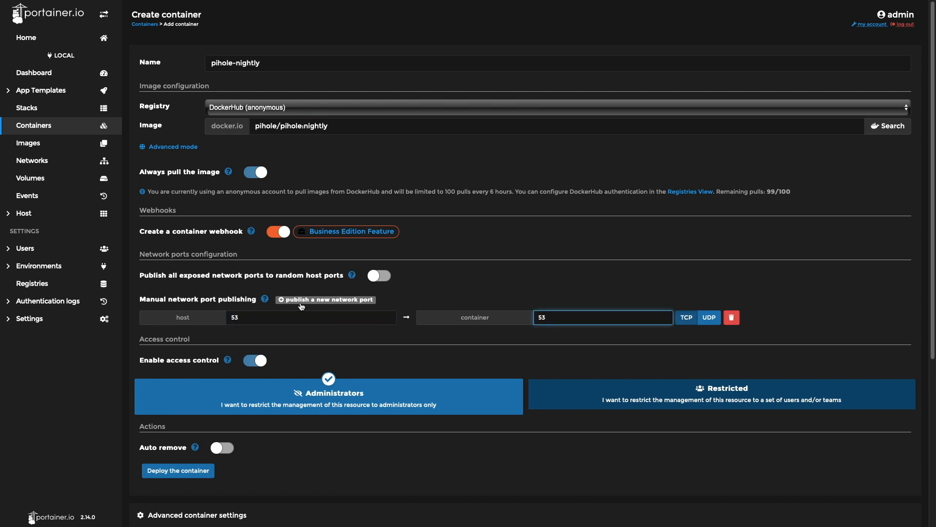
- Add 53 UDP and 8080→80 port mappings, then remove the port 67 row
click(325, 299)
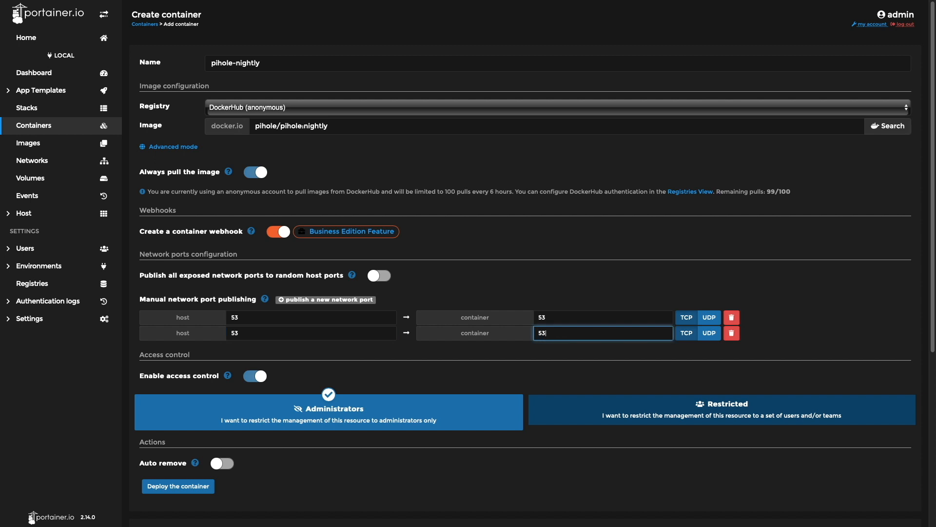
click(709, 333)
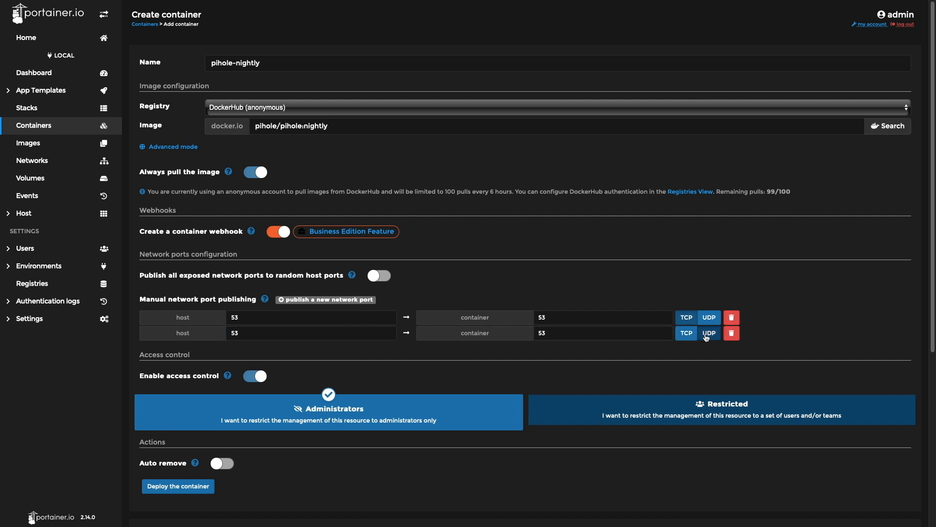
click(325, 299)
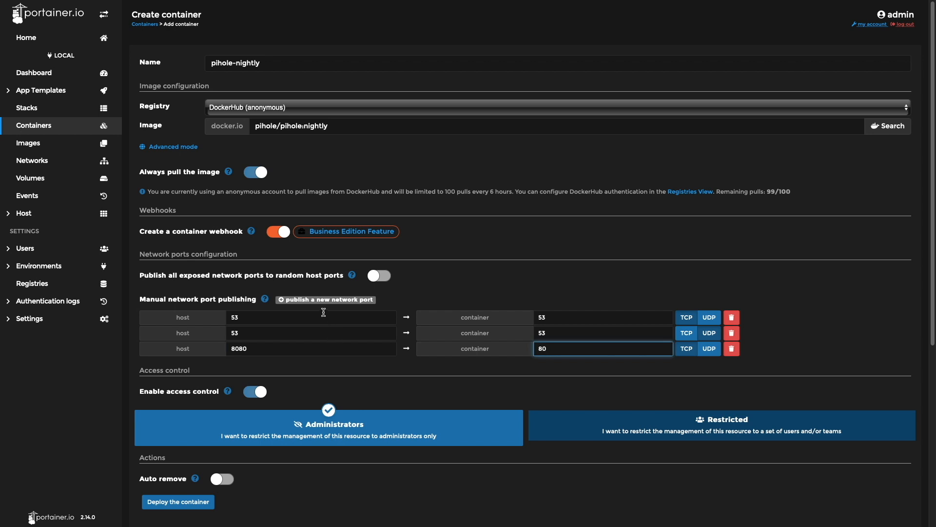
click(325, 299)
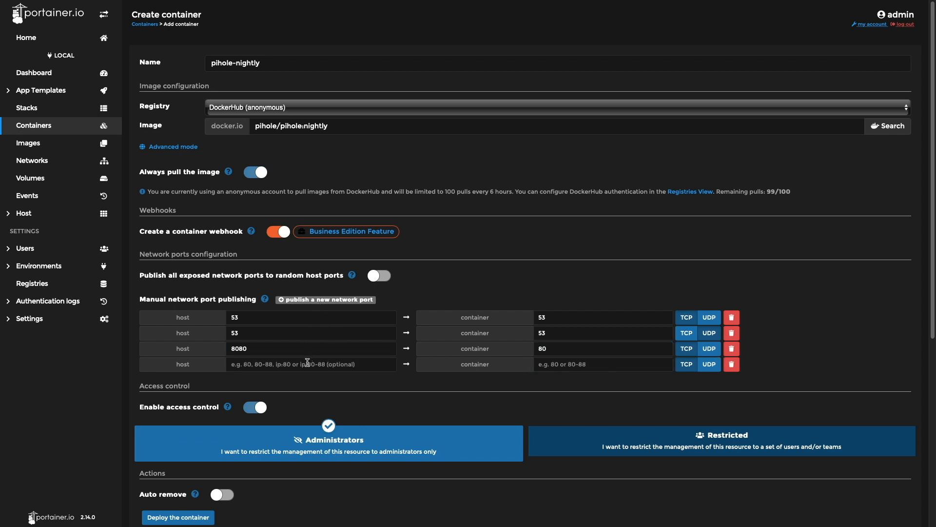
click(311, 364)
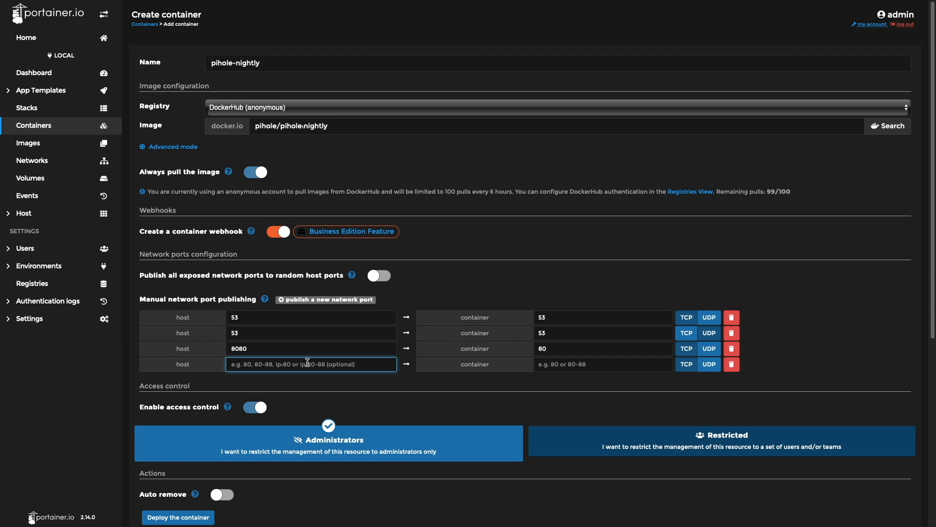
text(67)
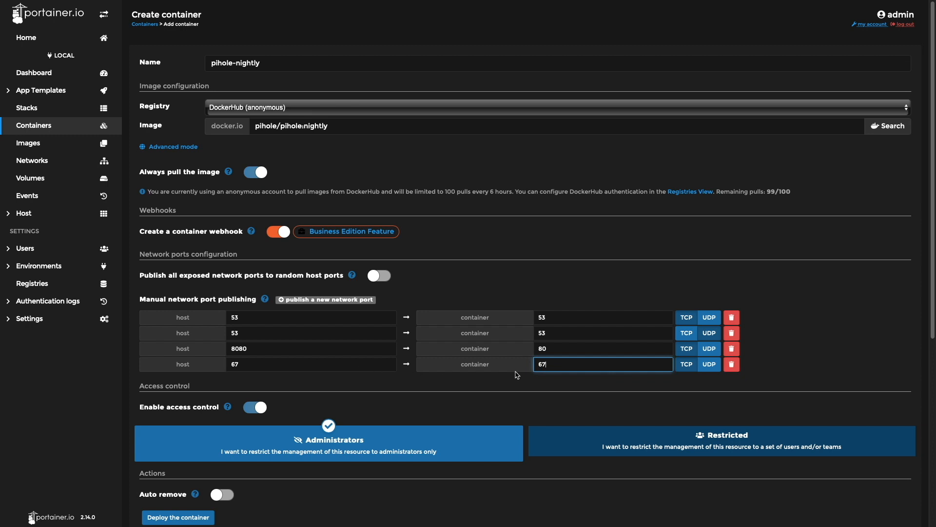
click(708, 364)
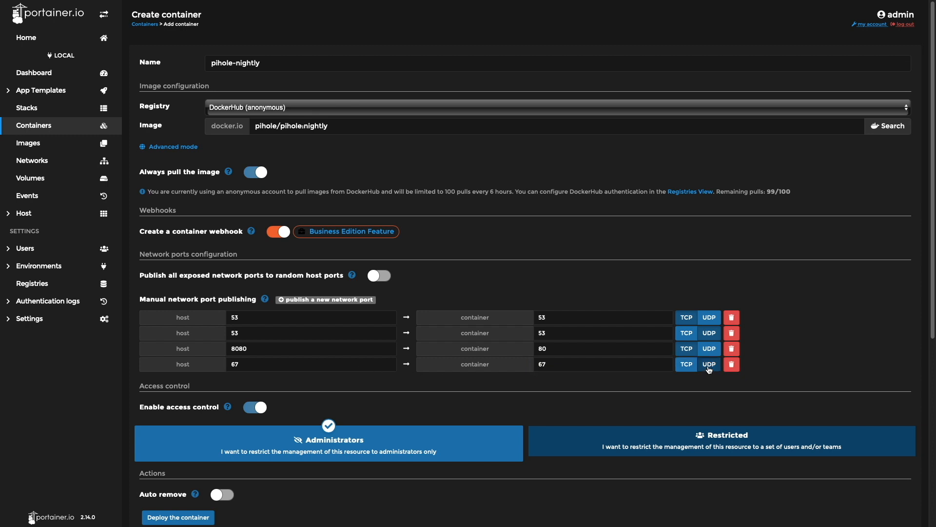
click(731, 365)
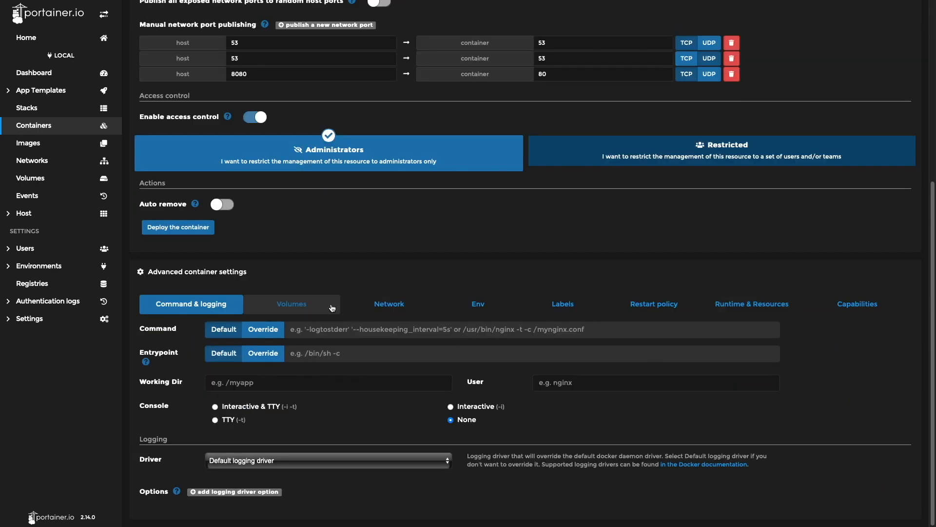
- Map container path /etc/pihole to a host folder under /volume1/docker/pi…
click(290, 303)
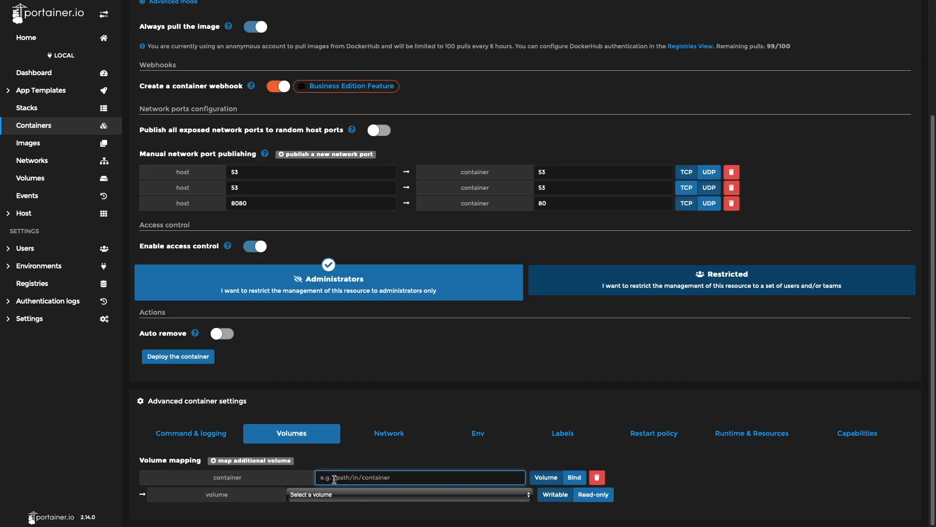
text(/etc/pihole)
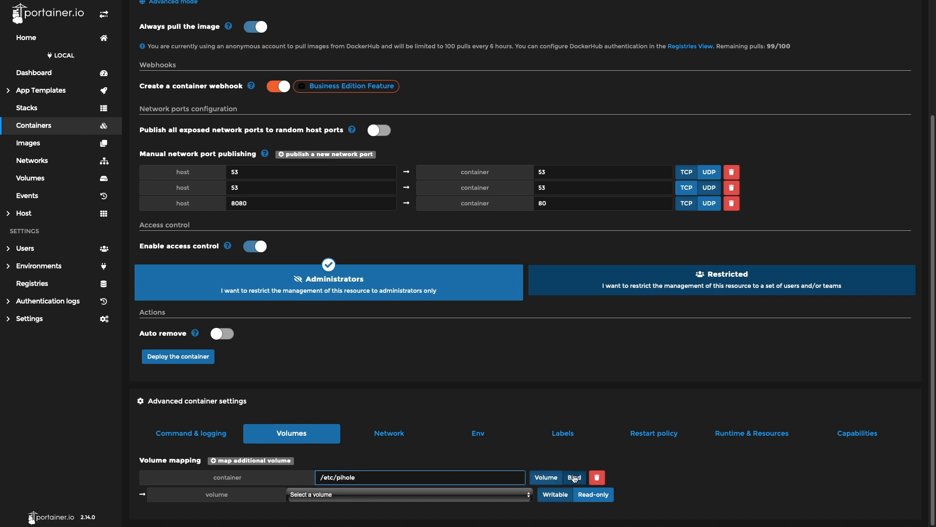
text(/volume1/docker/pi)
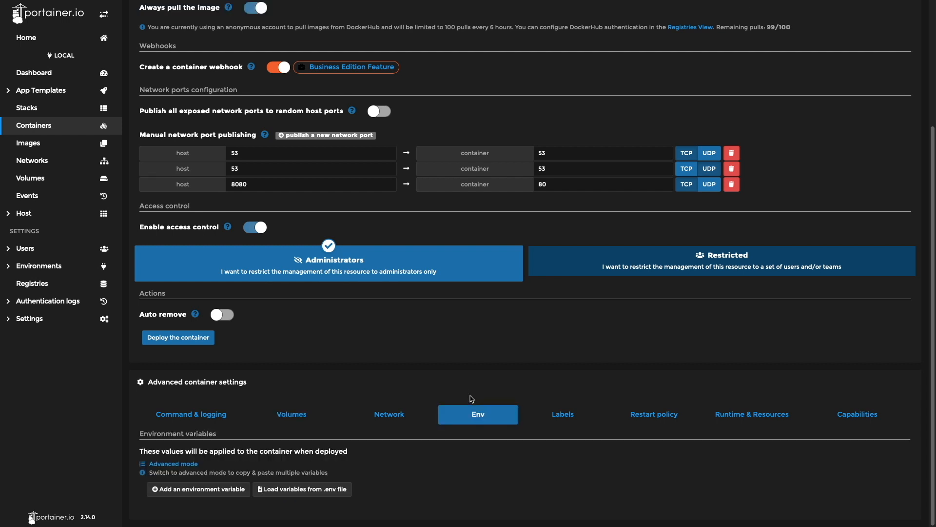
click(197, 488)
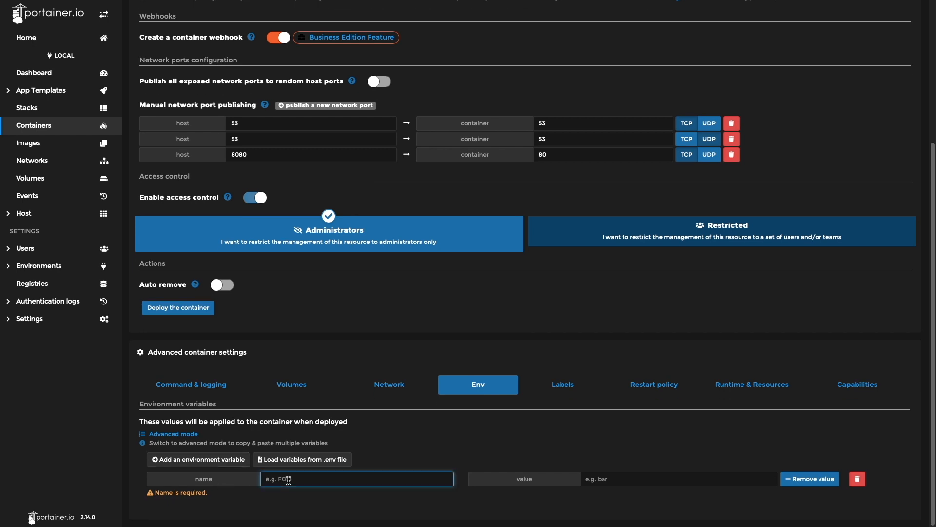
text(WEBPASSWORD)
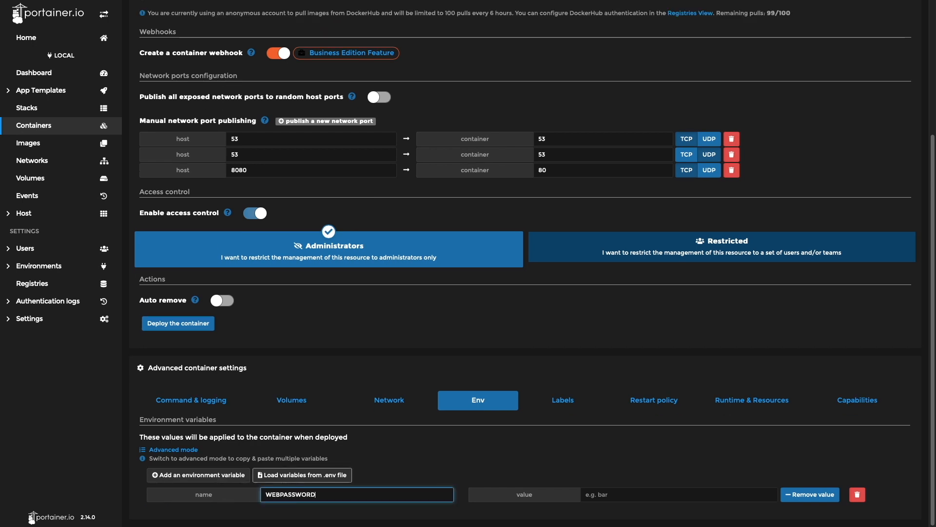
click(678, 494)
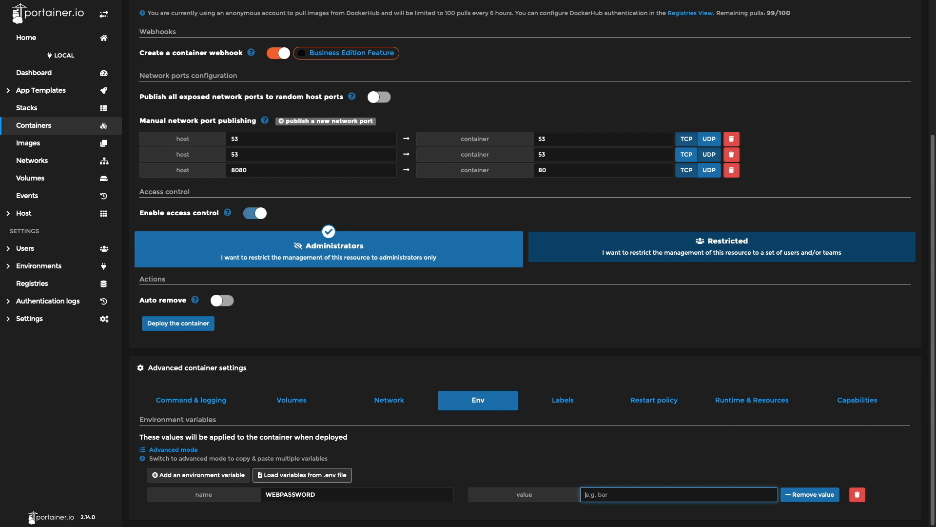
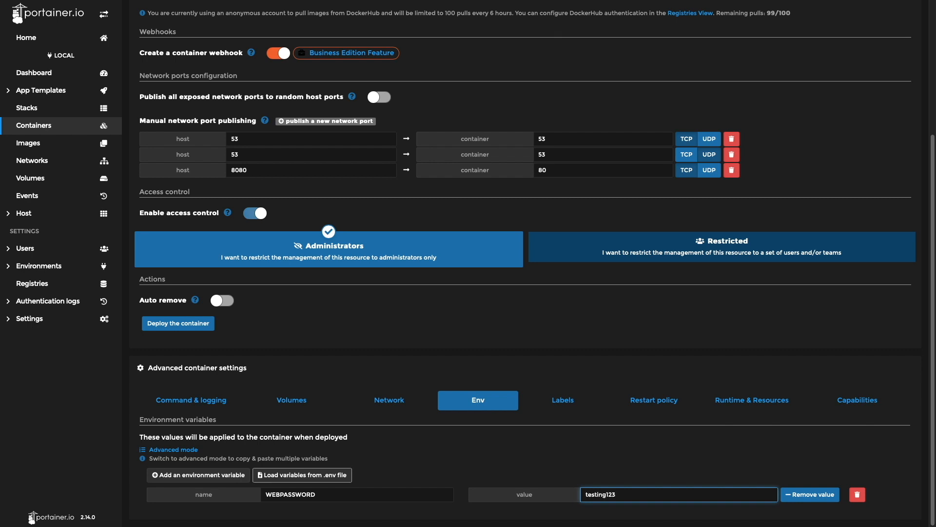
- Add environment variables TZ=Pacific/Honolulu and DNSMASQ_USER=root
text(TZ)
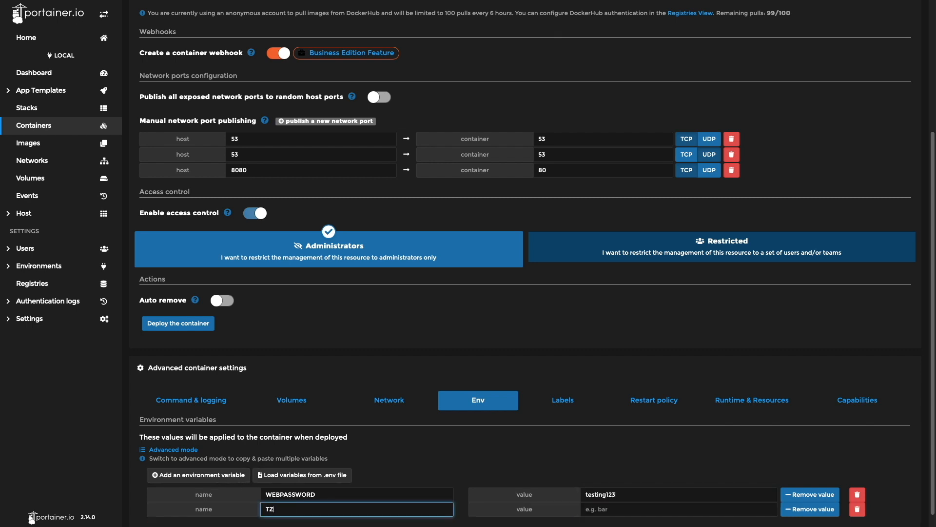
text(Pacific/)
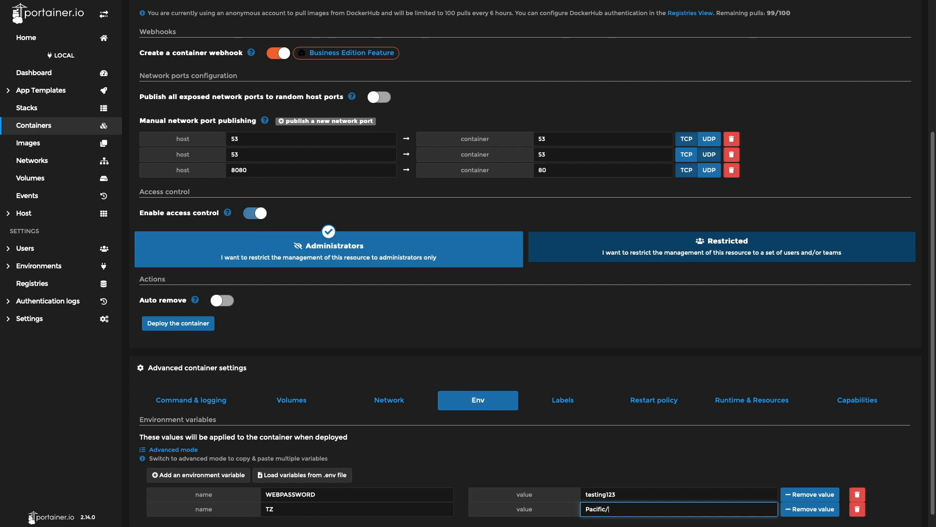
text(Honolulu)
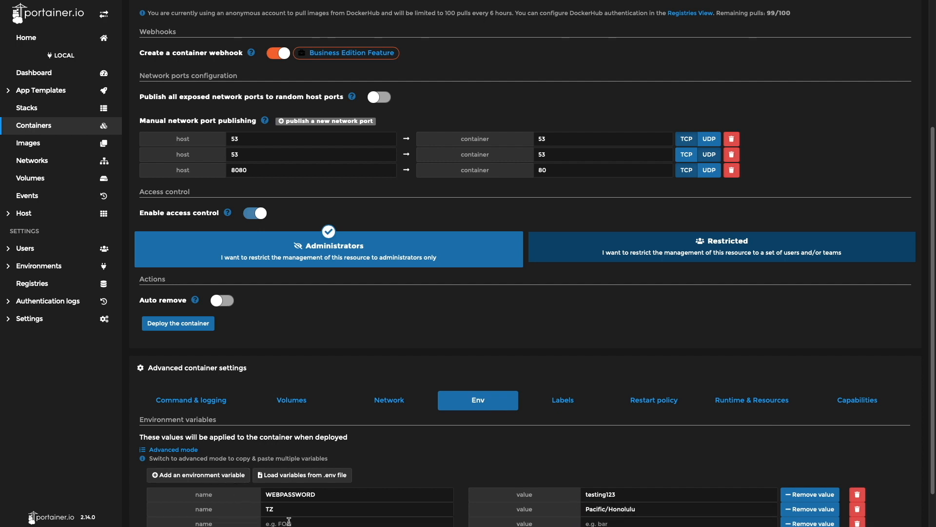
text(DNSMASQ_USER)
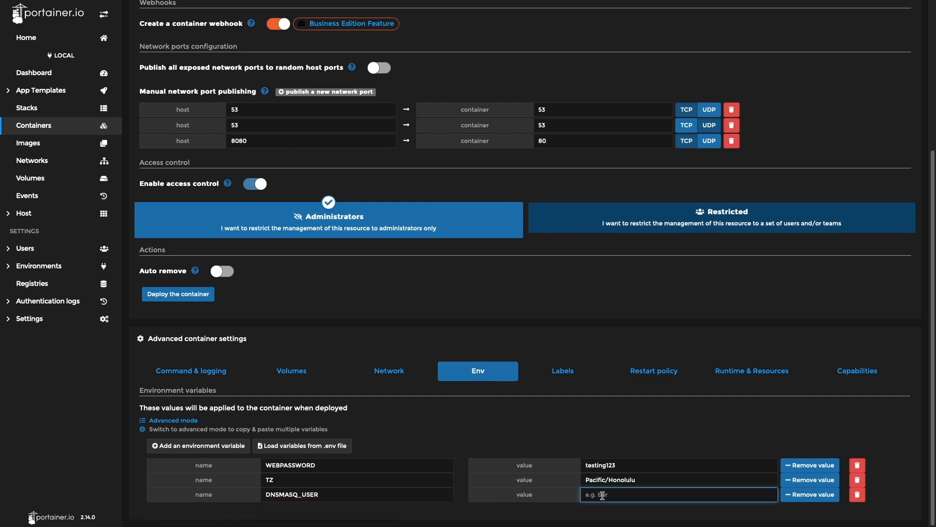
text(root)
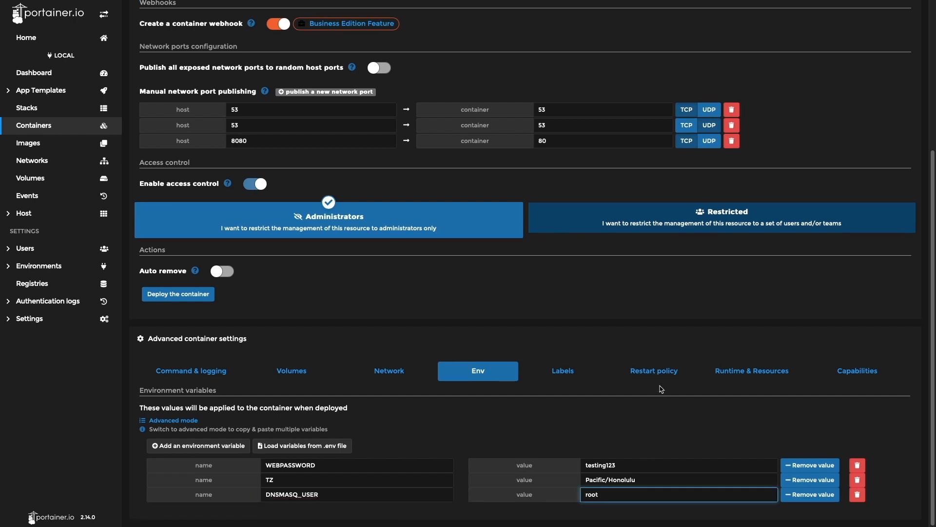
- Set the pihole container's restart policy to 'Unless stopped' in Advanced container settings
click(654, 371)
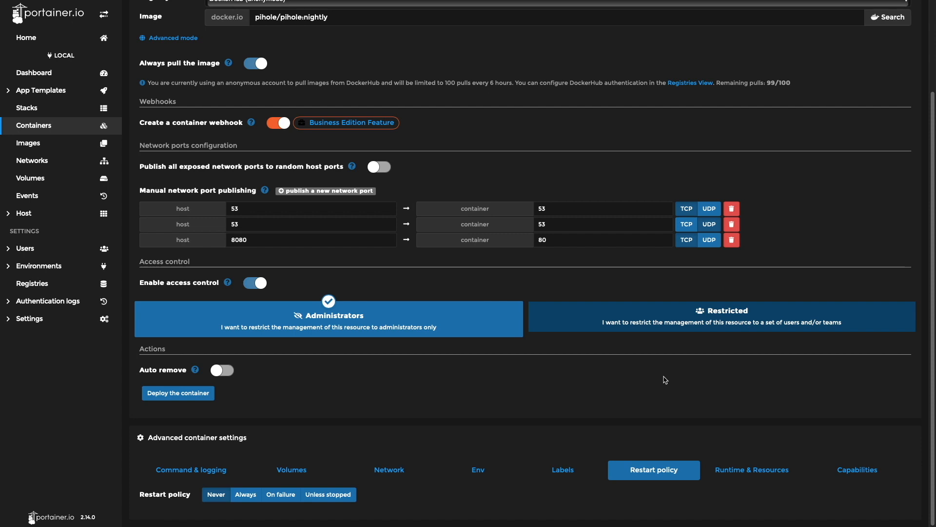
click(328, 494)
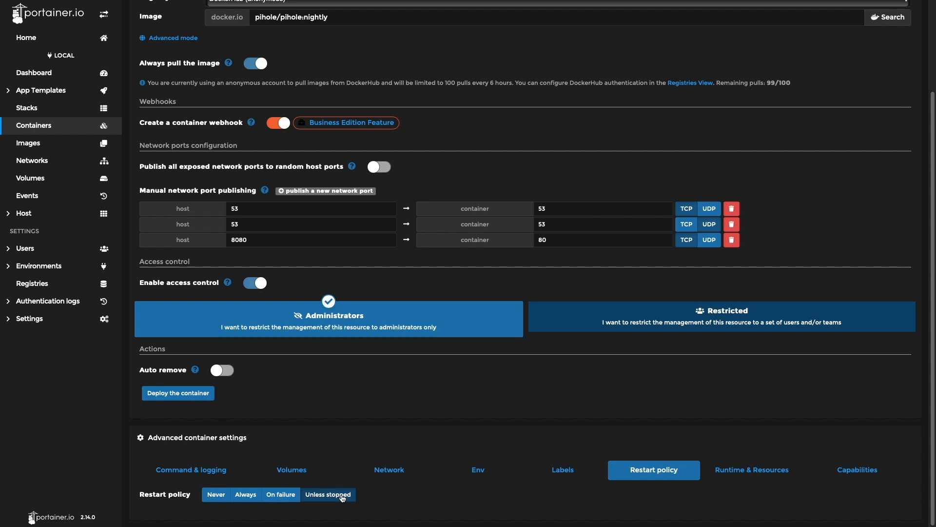
click(177, 393)
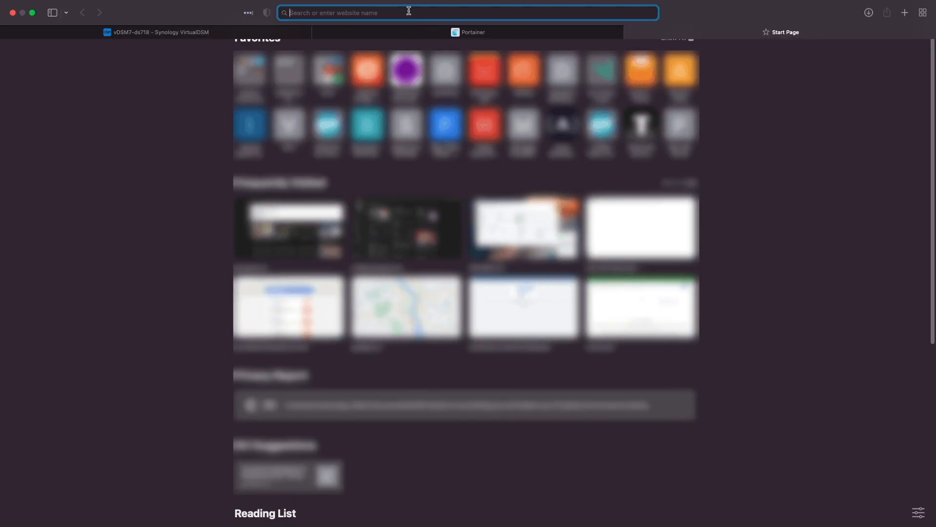
- Open the Pi-hole admin panel at 192.168.81.65 and log in with the admin password
text(192.168.81.65)
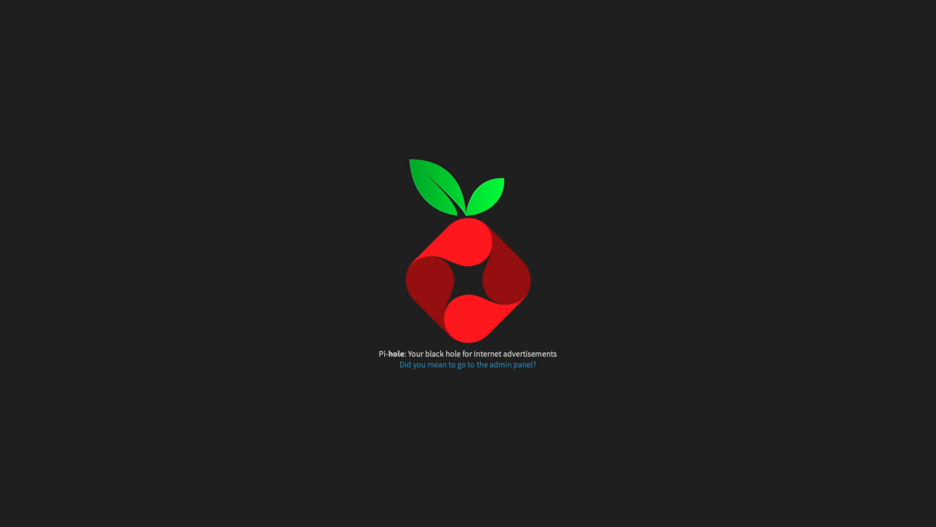
mouse_move(410, 11)
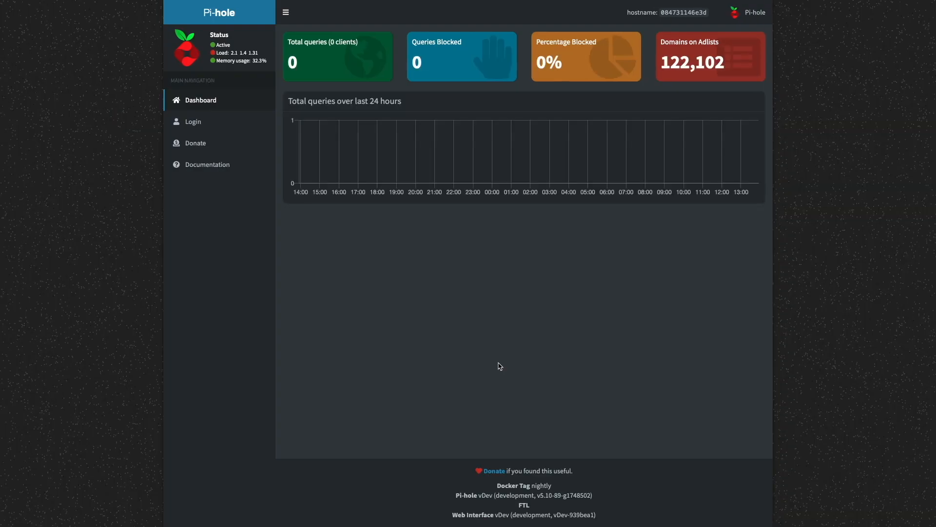
click(193, 122)
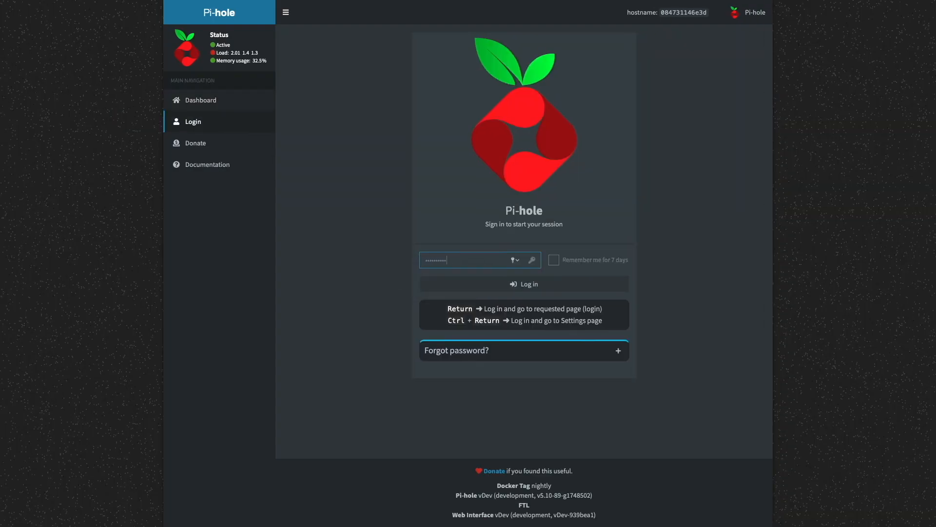
click(524, 284)
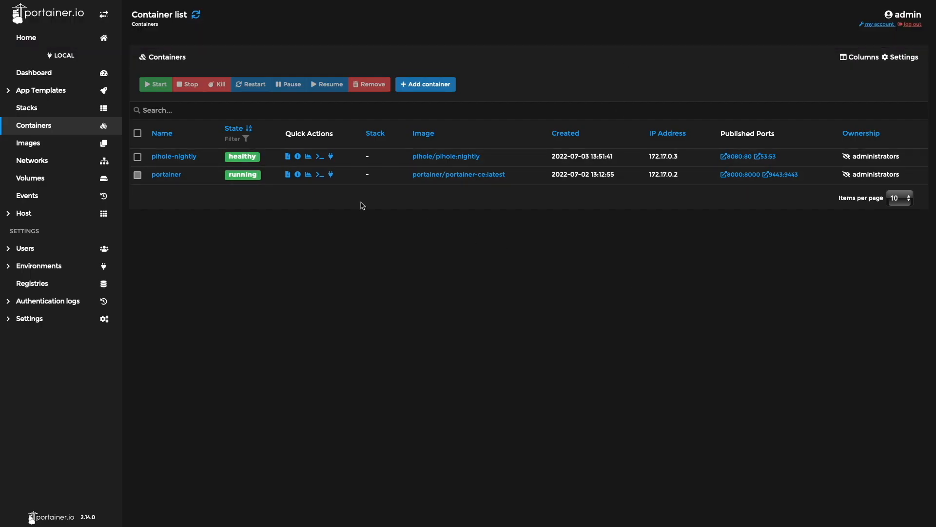
- Pull a fresh pihole/pihole:nightly image from the Images page
click(29, 143)
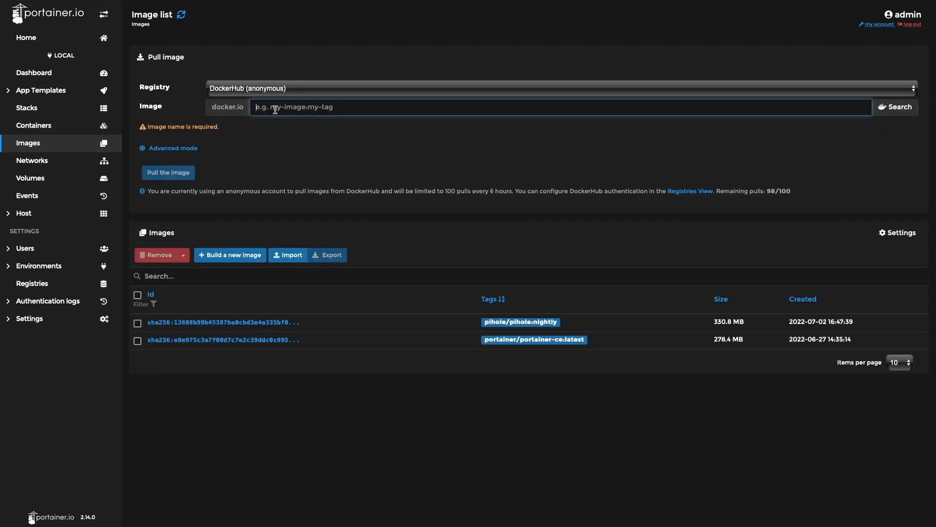
text(pihole)
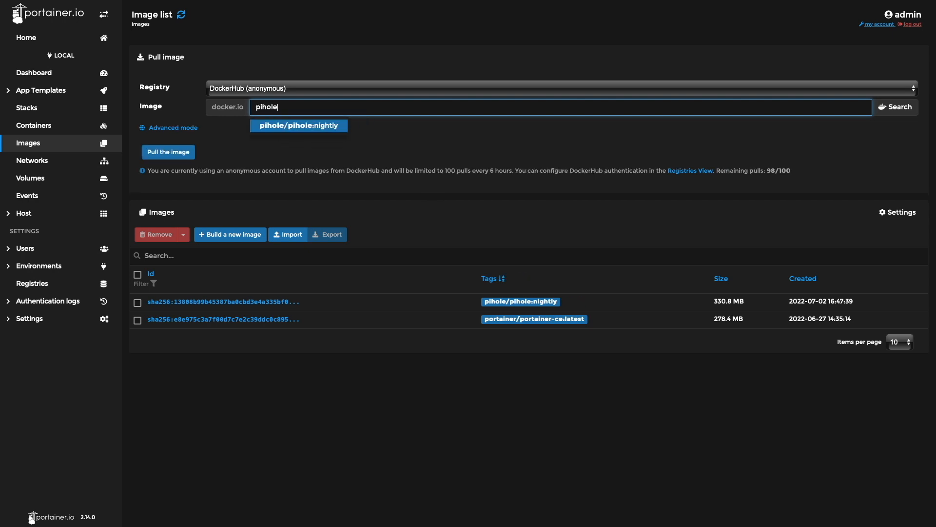
click(298, 125)
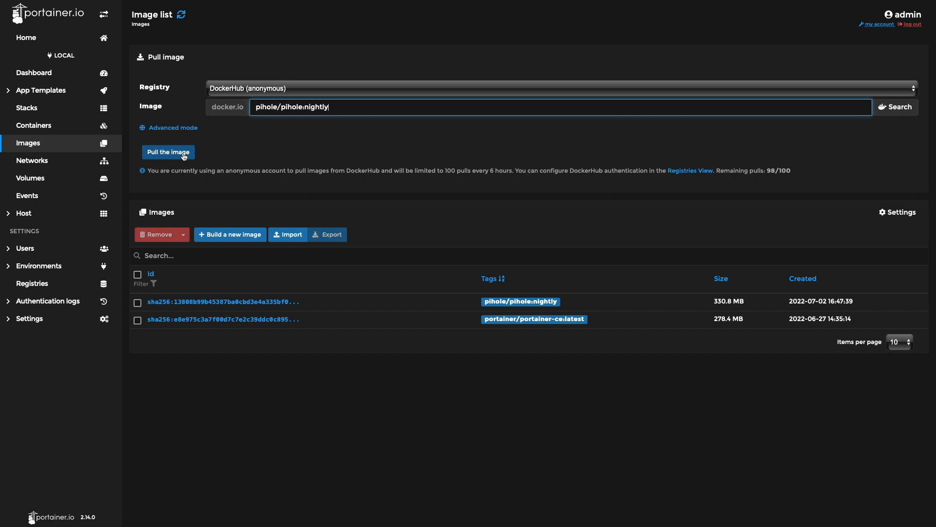
click(168, 152)
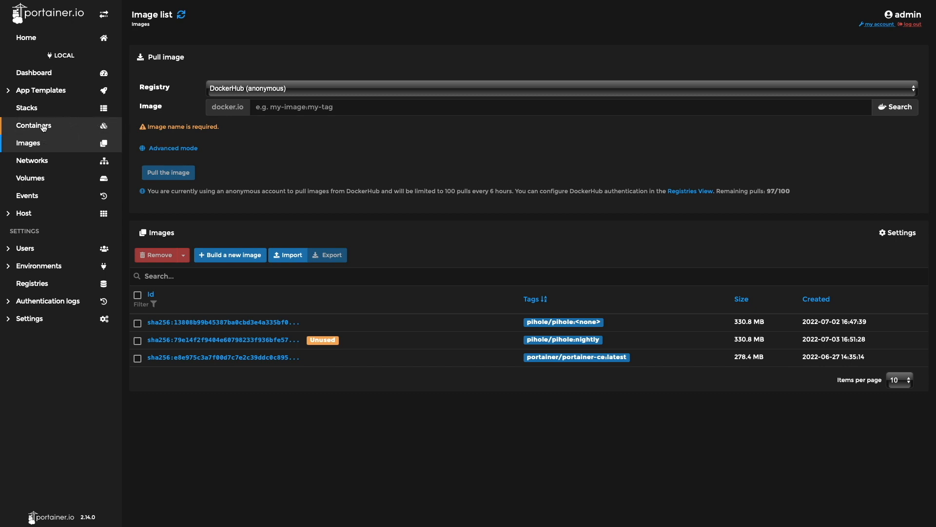
click(33, 125)
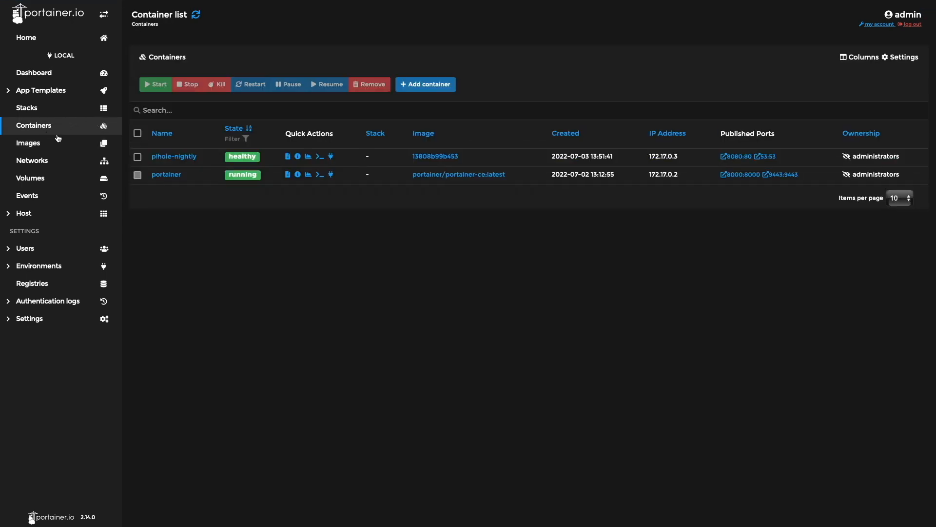
- Stop pihole-nightly and recreate it with 'Pull latest image' enabled
click(173, 156)
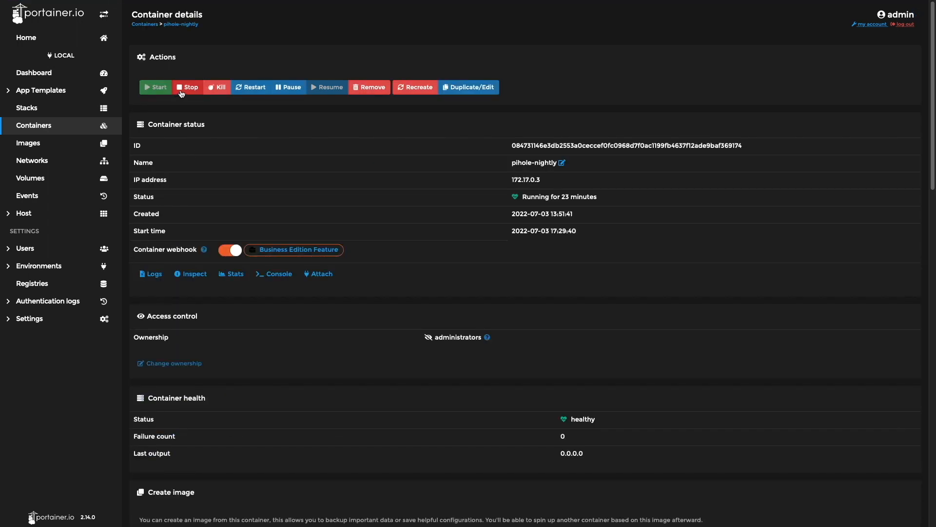
click(187, 87)
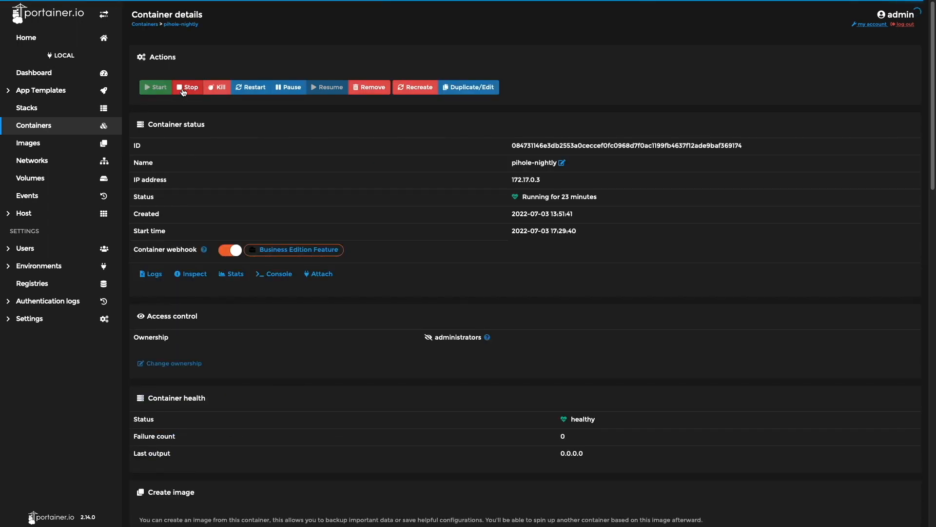
click(187, 86)
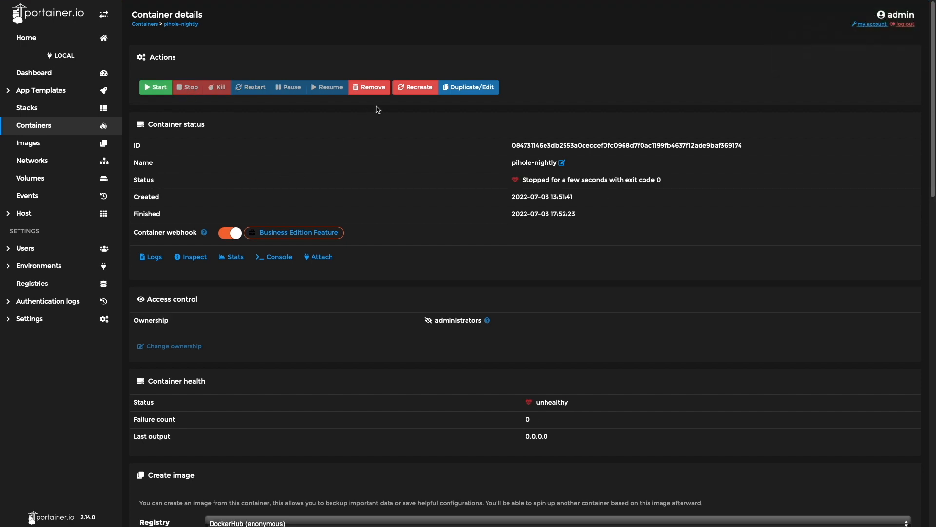
click(414, 87)
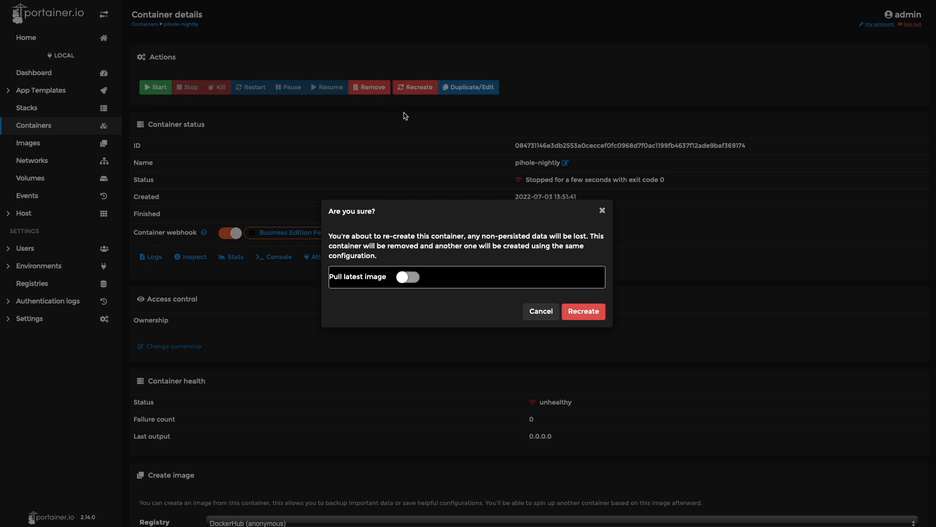
mouse_move(407, 144)
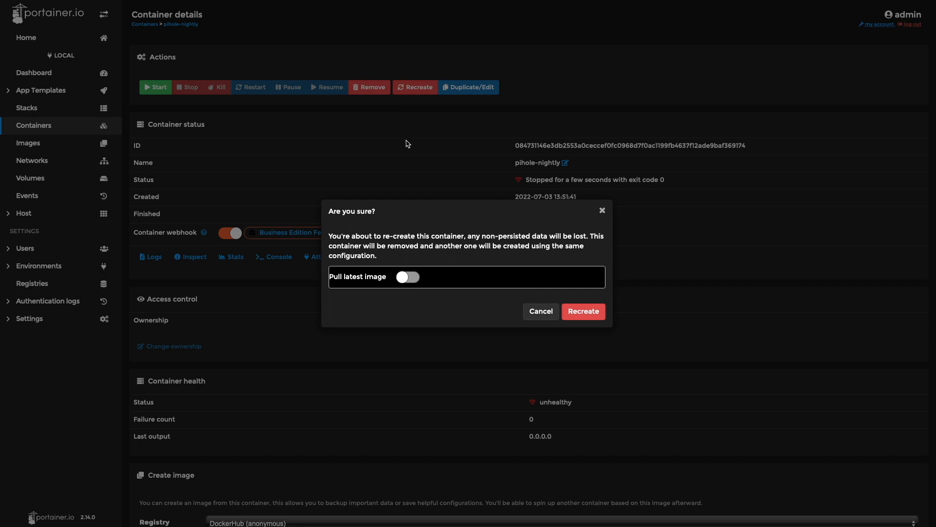
click(407, 277)
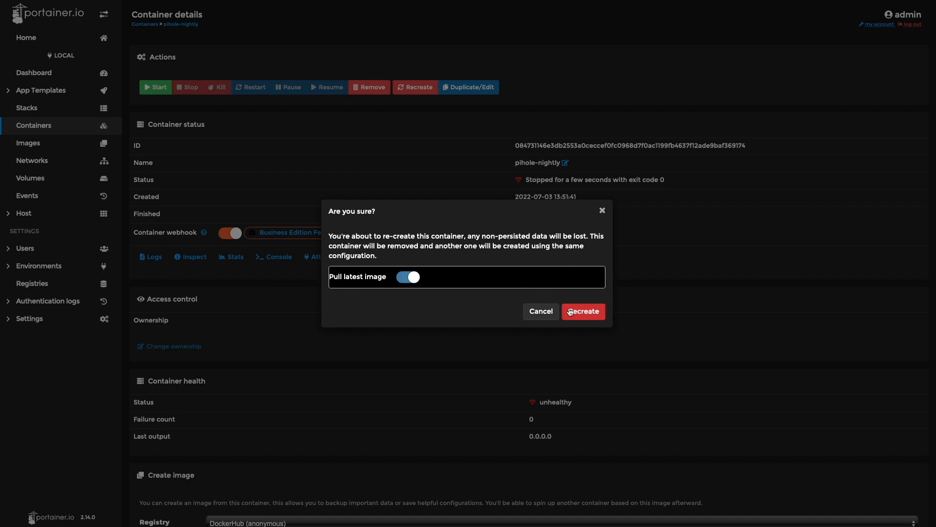
click(583, 312)
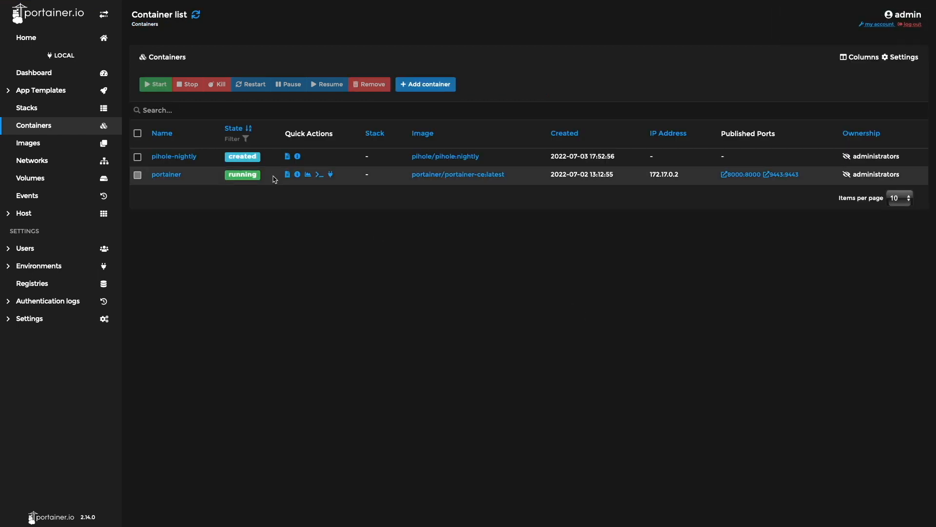
- Start the recreated pihole-nightly container from the container list
click(138, 156)
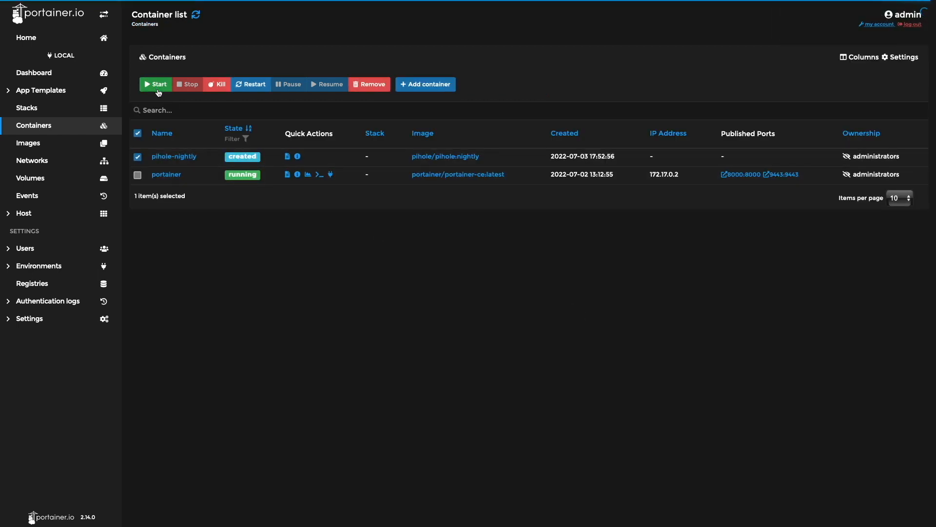
click(155, 83)
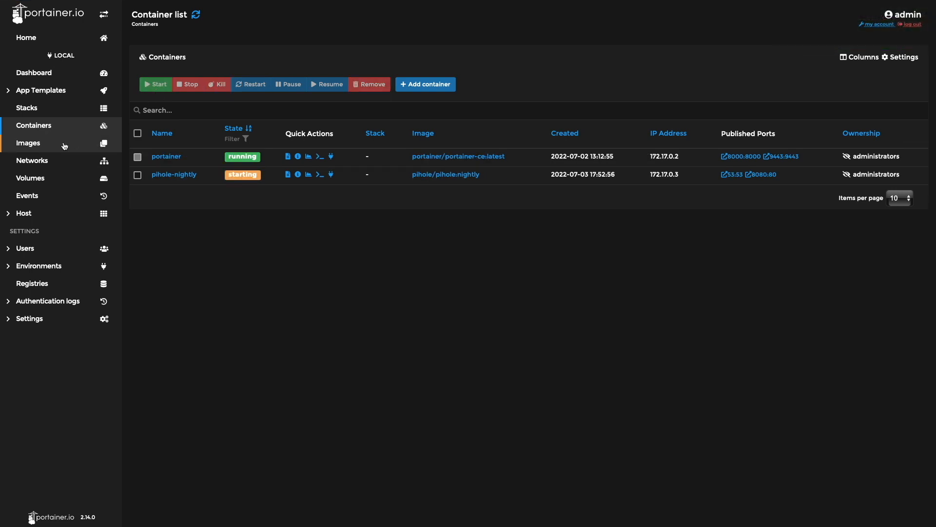
click(29, 143)
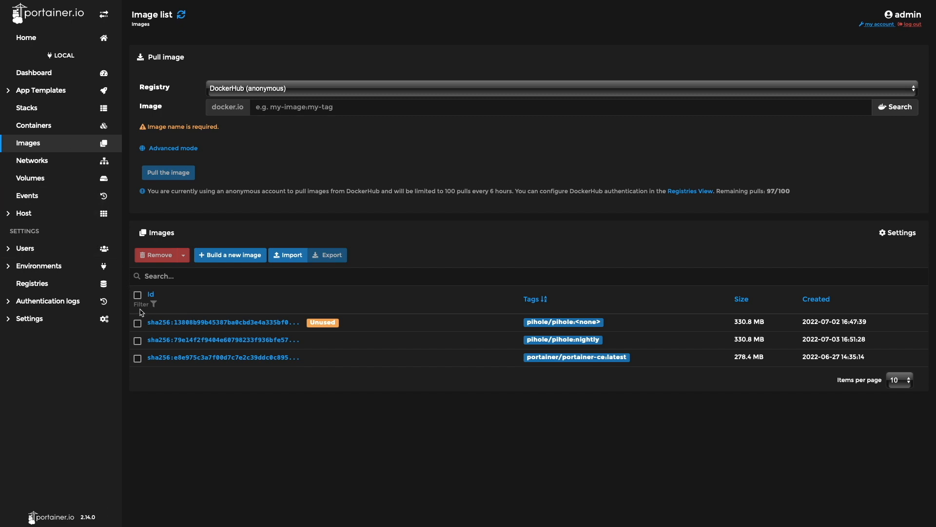
- Remove the unused untagged pihole/pihole:<none> image
click(138, 322)
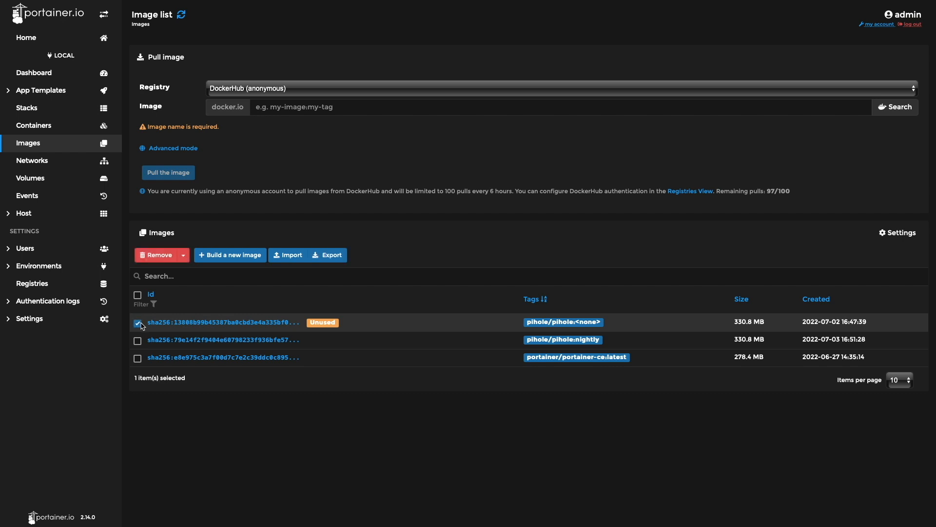
click(158, 254)
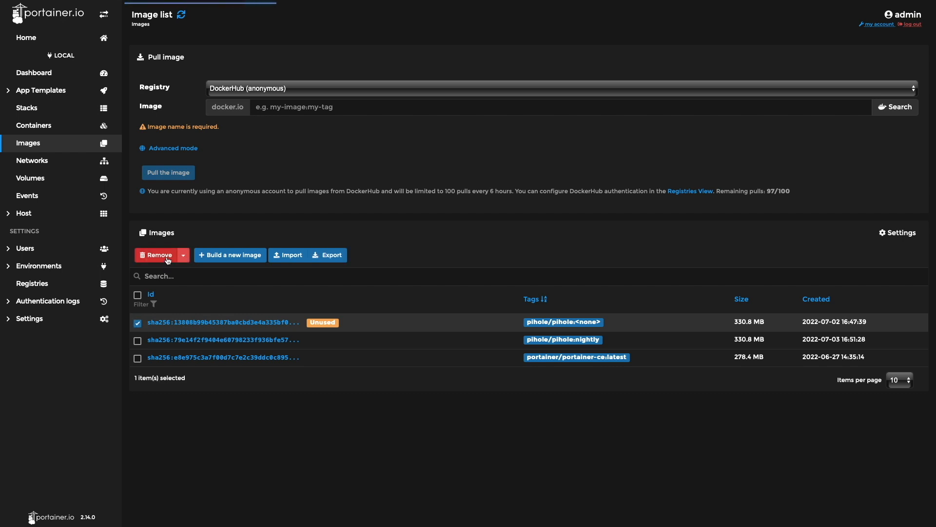
click(156, 255)
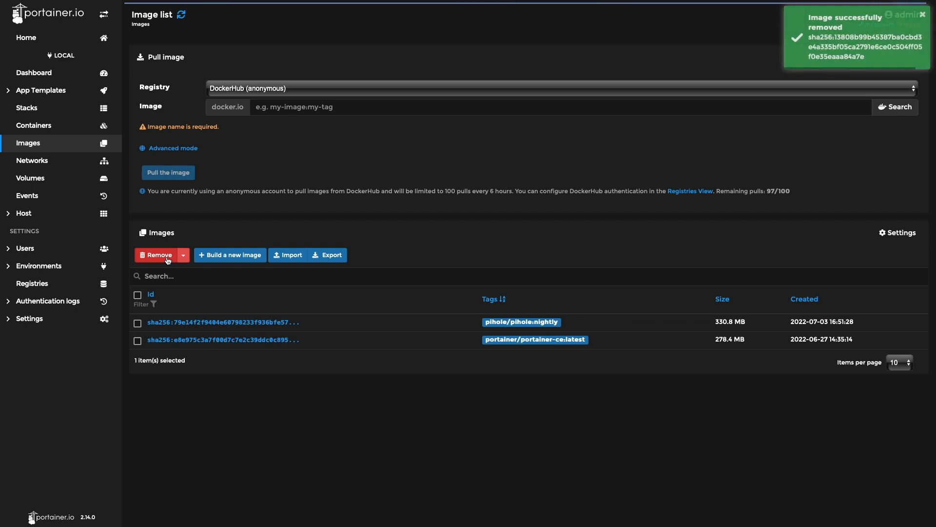